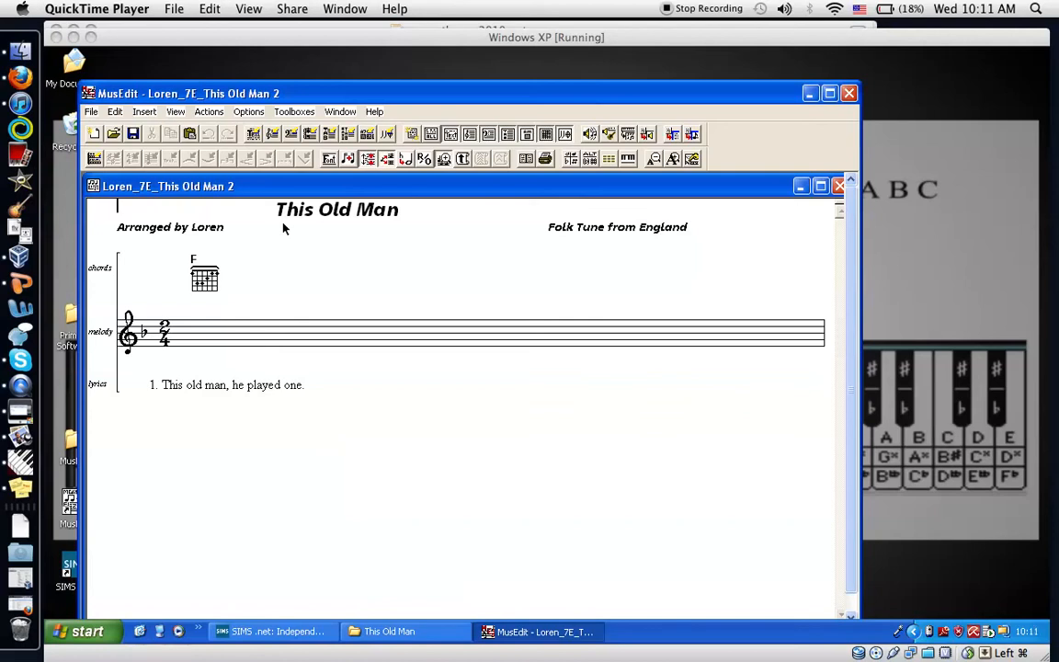
mouse_move(228, 191)
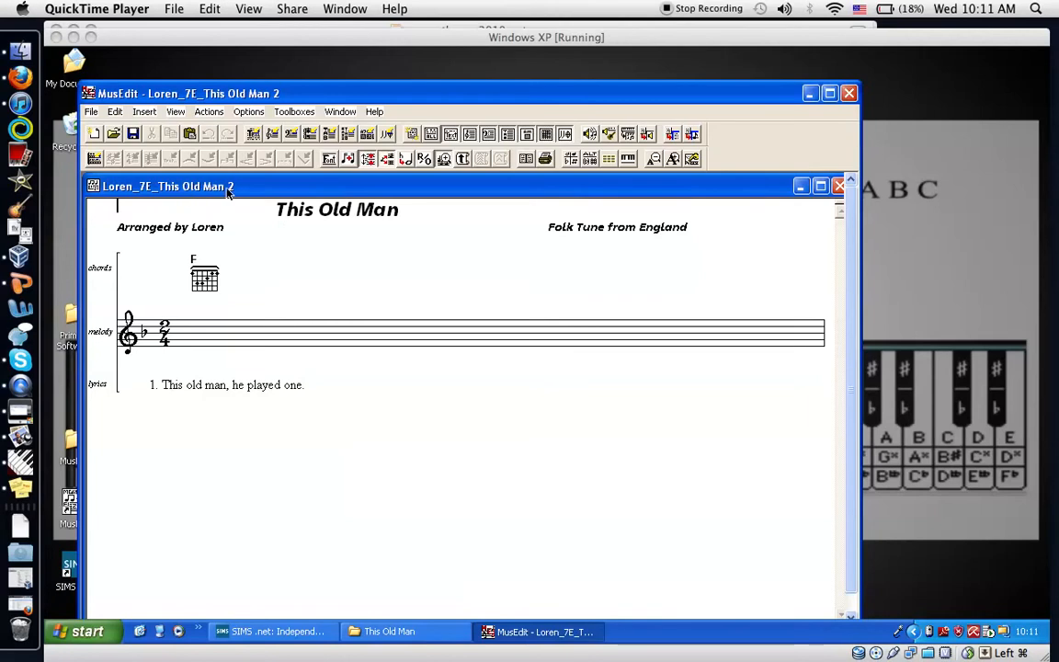
mouse_move(398, 304)
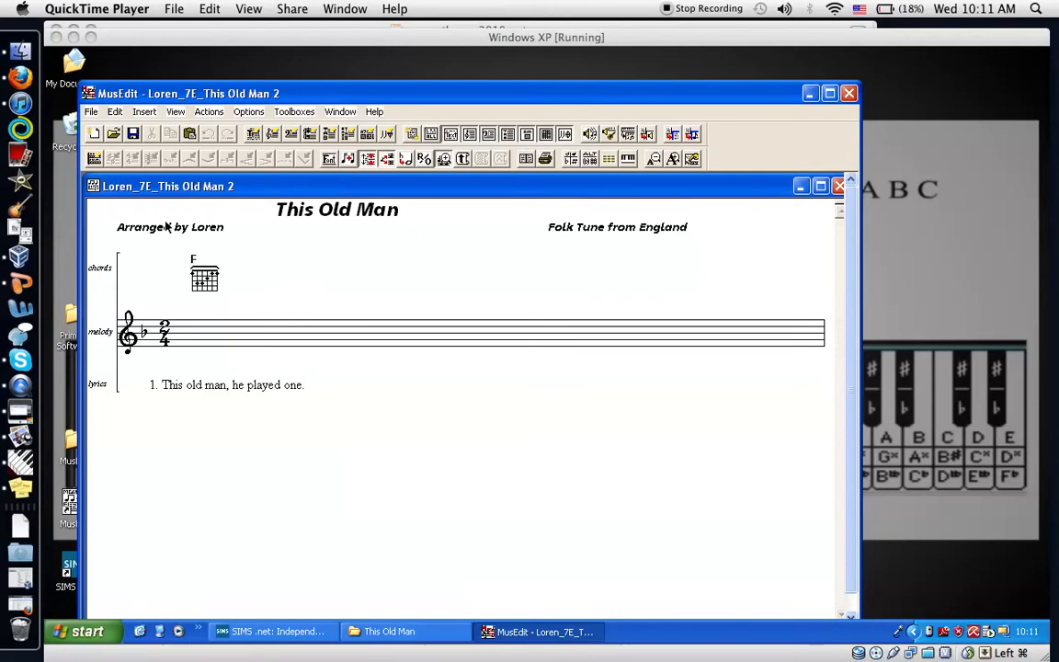
mouse_move(244, 224)
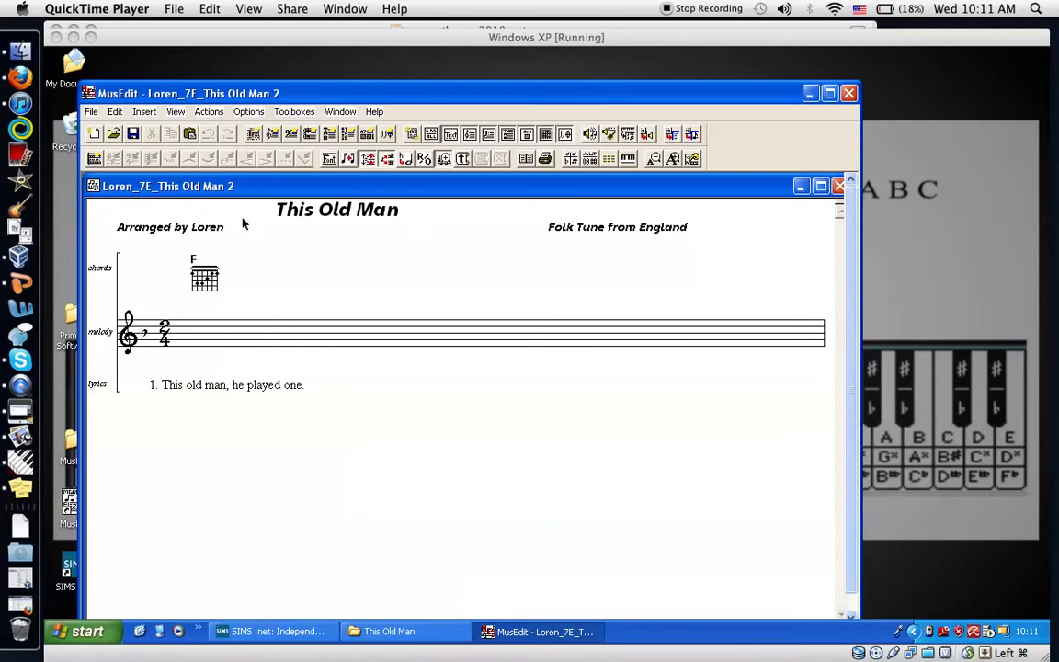
mouse_move(335, 269)
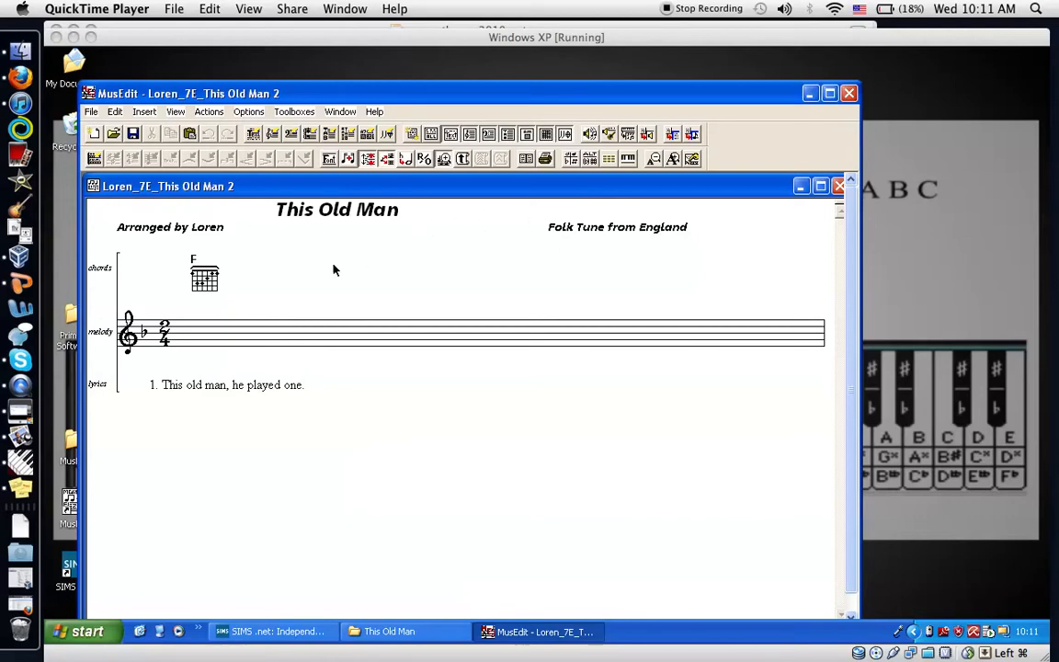
mouse_move(105, 272)
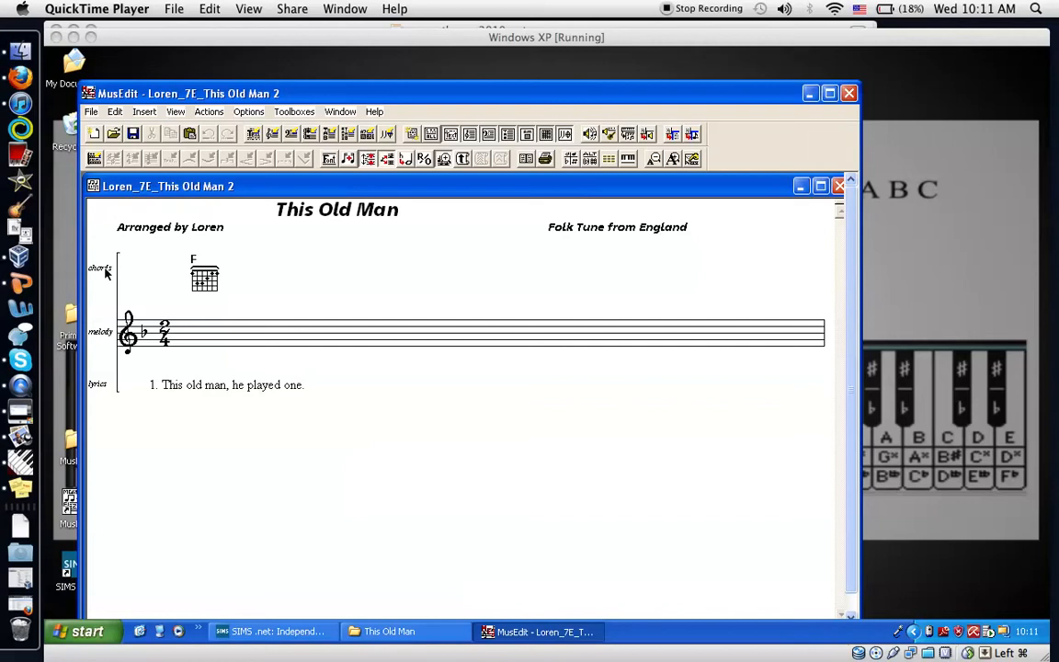
Step: Close the This Old Man 2 score and open This Old Man 1 instead
left_click(117, 266)
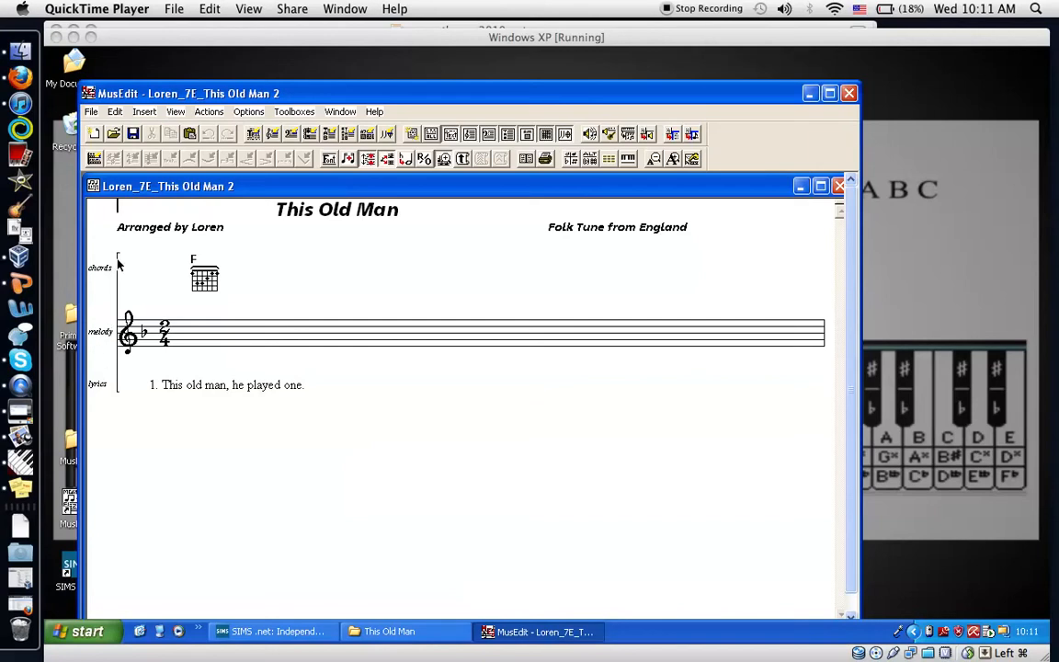
mouse_move(180, 249)
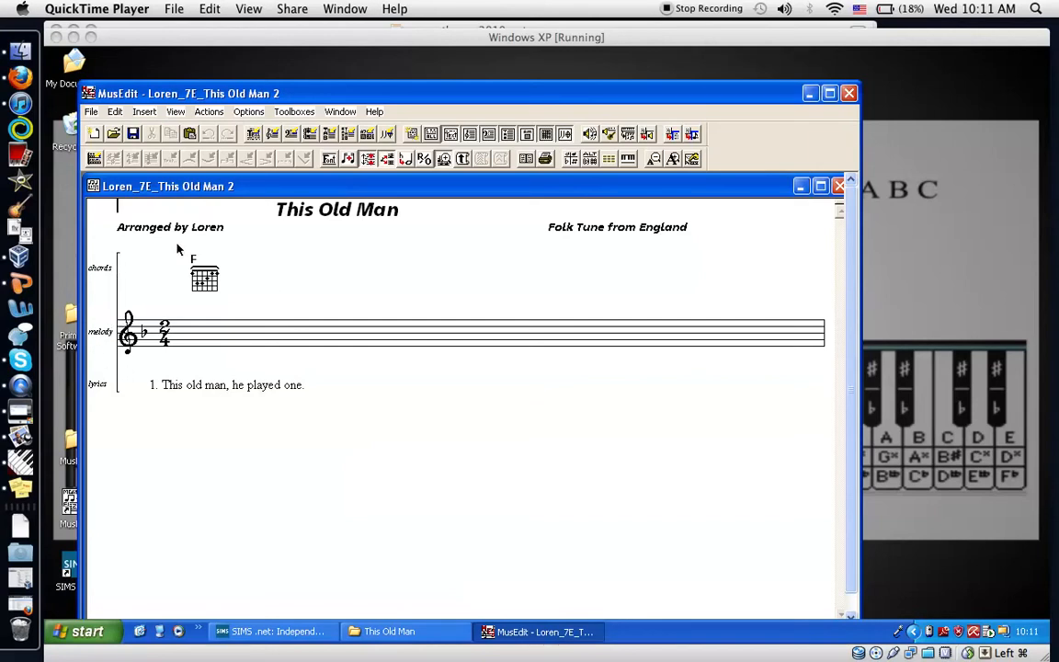
mouse_move(421, 400)
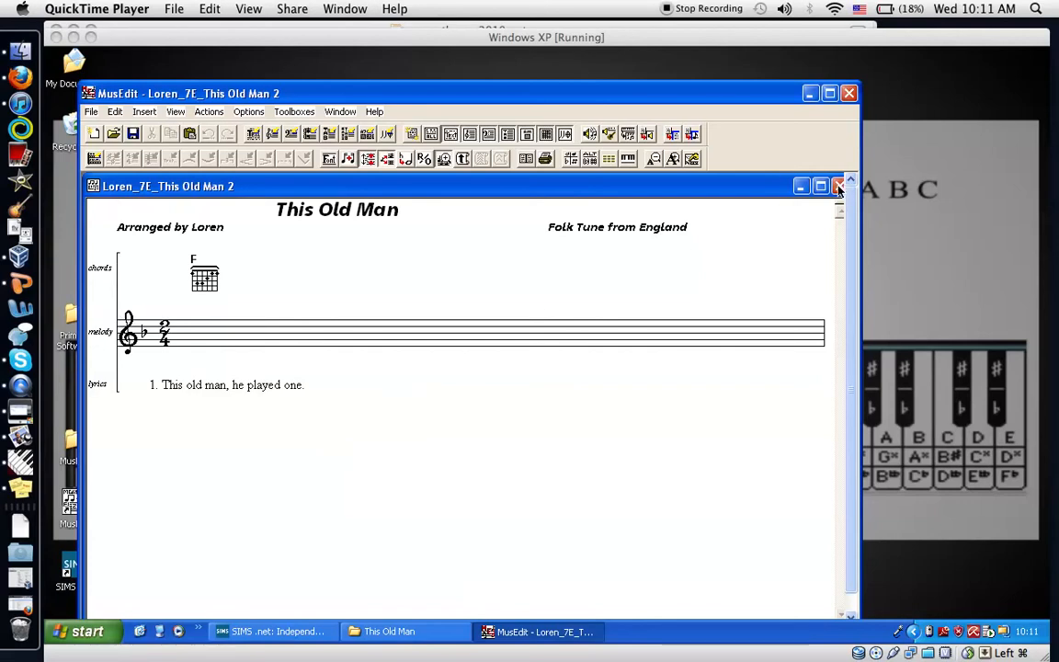
left_click(837, 185)
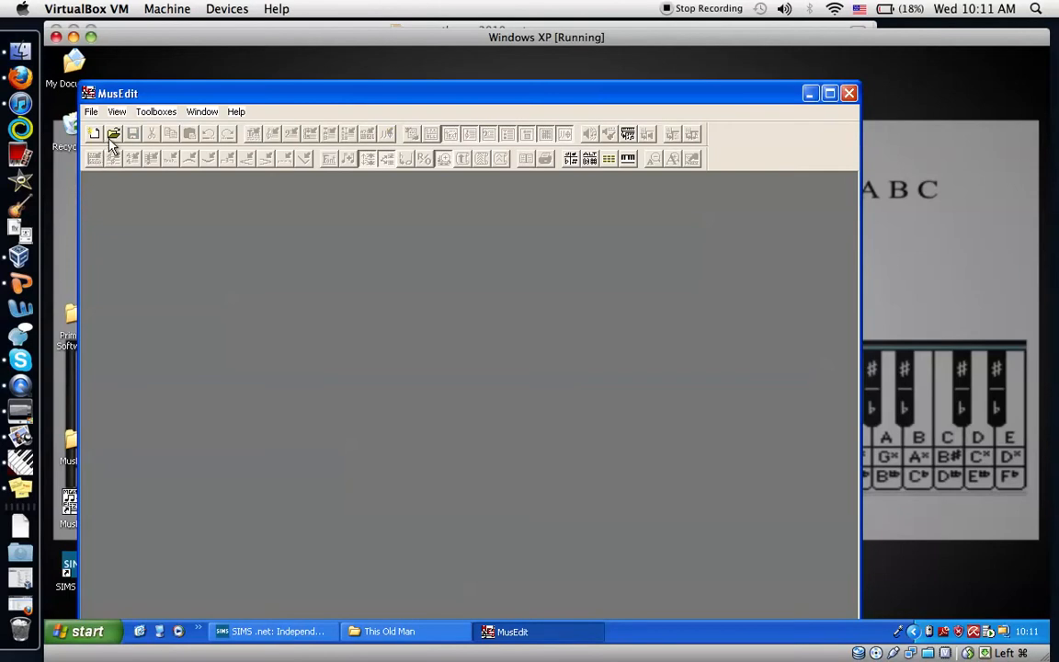
left_click(113, 134)
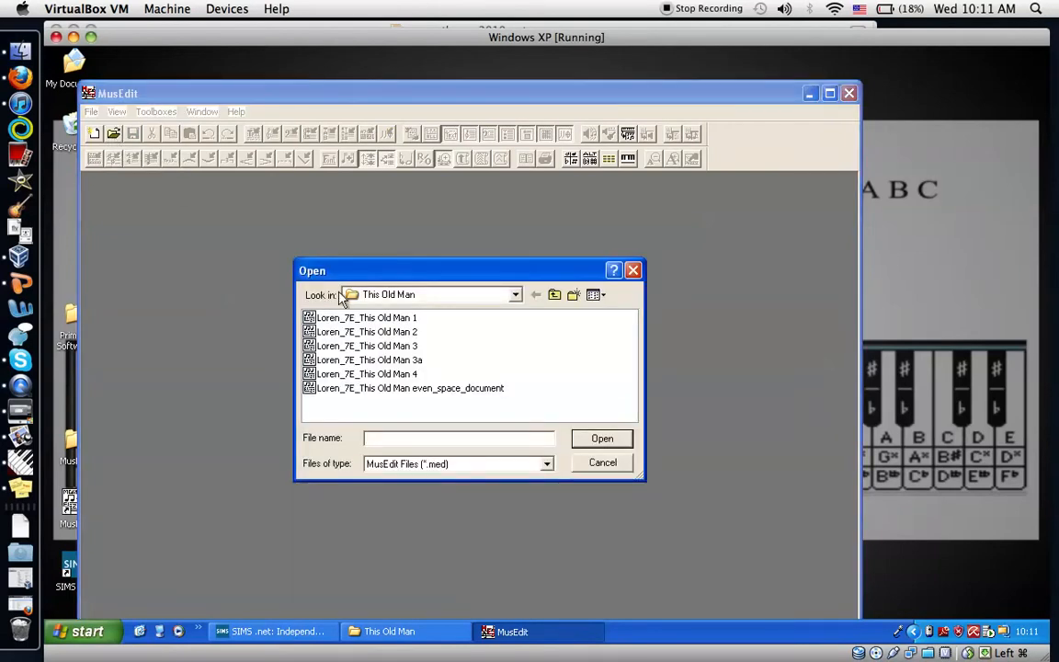
left_click(365, 317)
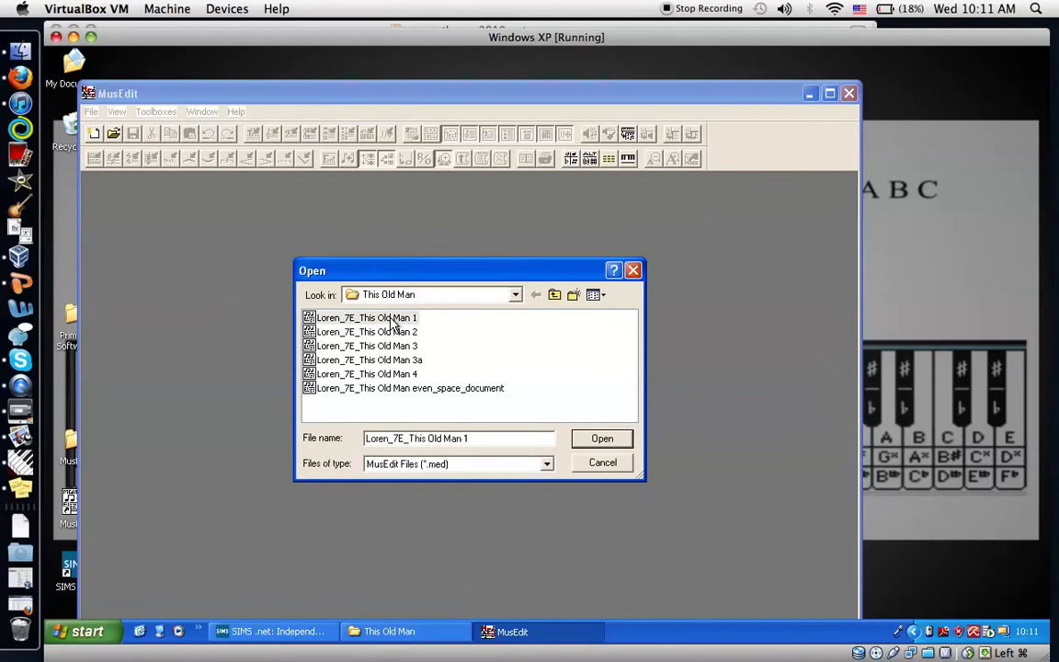
left_click(602, 439)
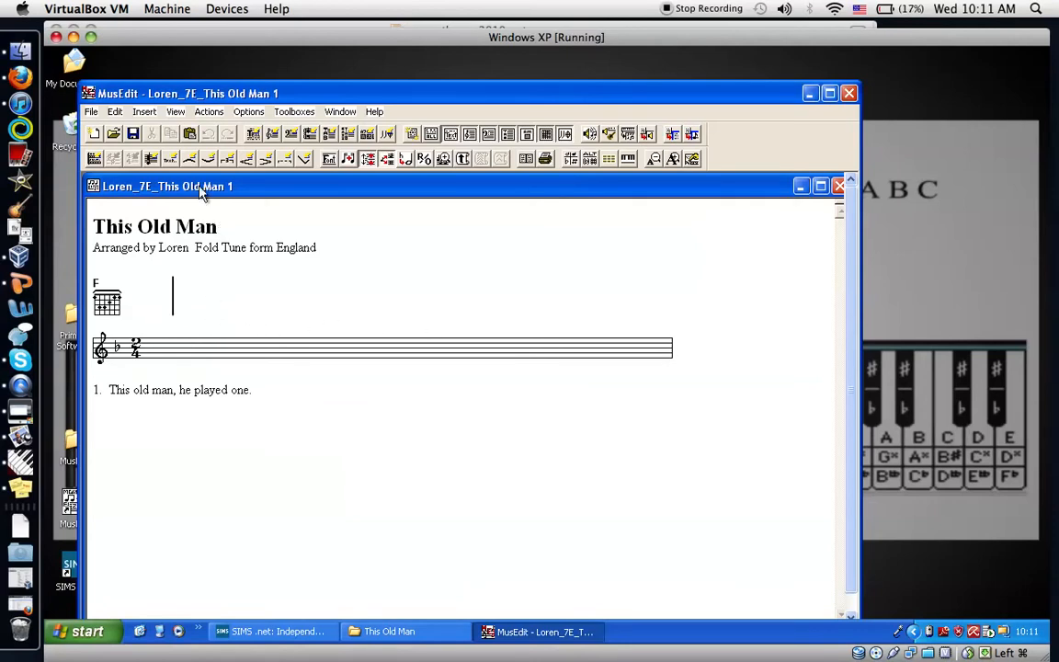
Step: Give the F chord line the line label 'chords'
left_click(175, 112)
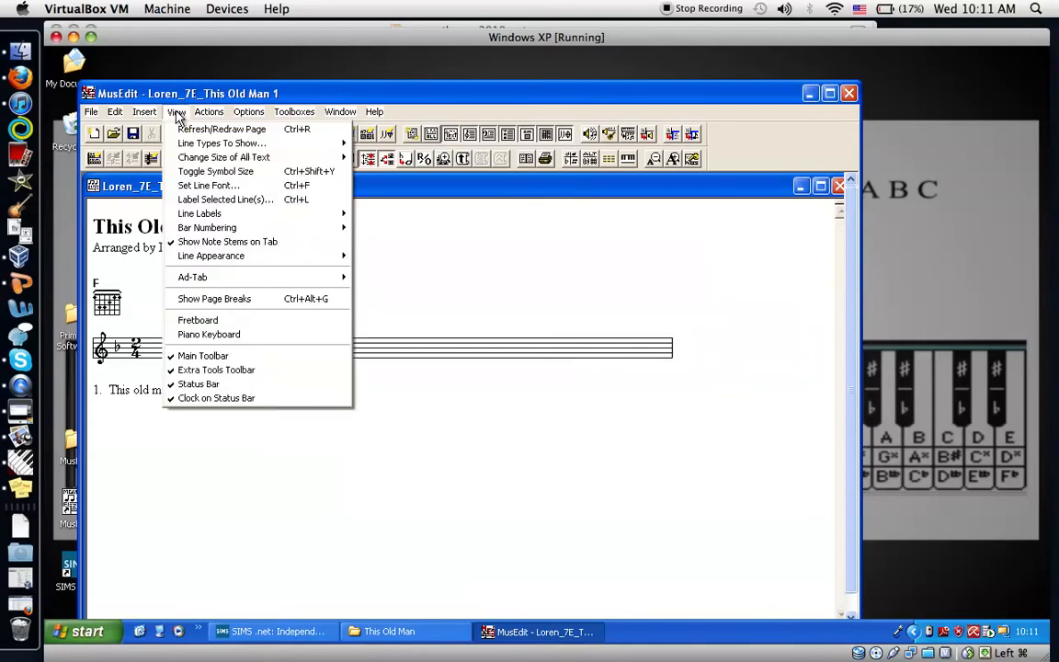
mouse_move(221, 129)
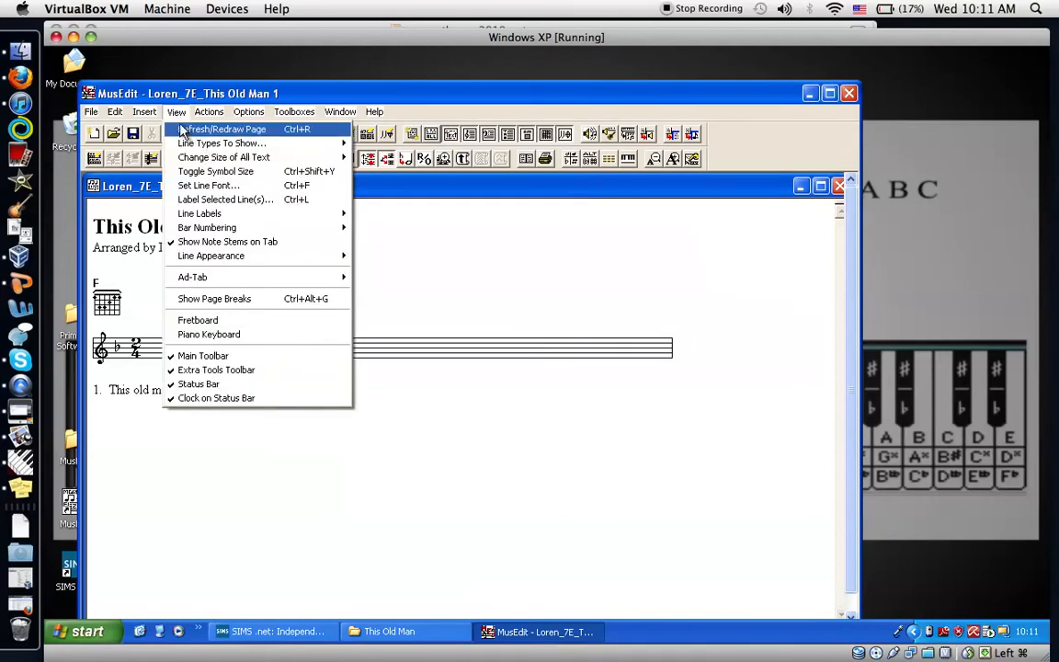
mouse_move(225, 199)
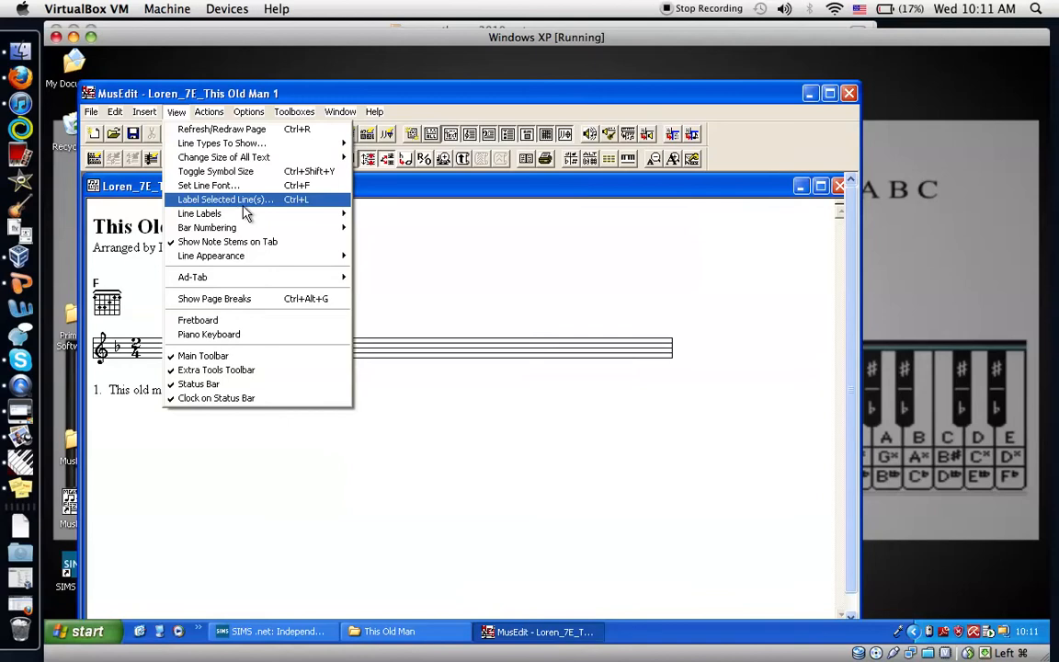
mouse_move(253, 212)
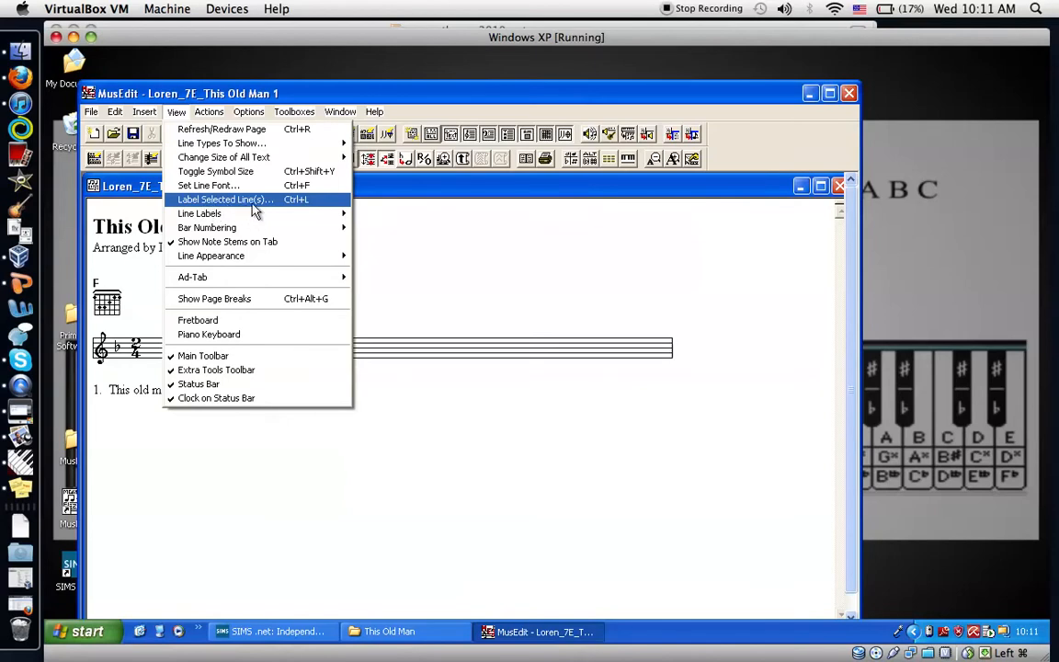
mouse_move(311, 208)
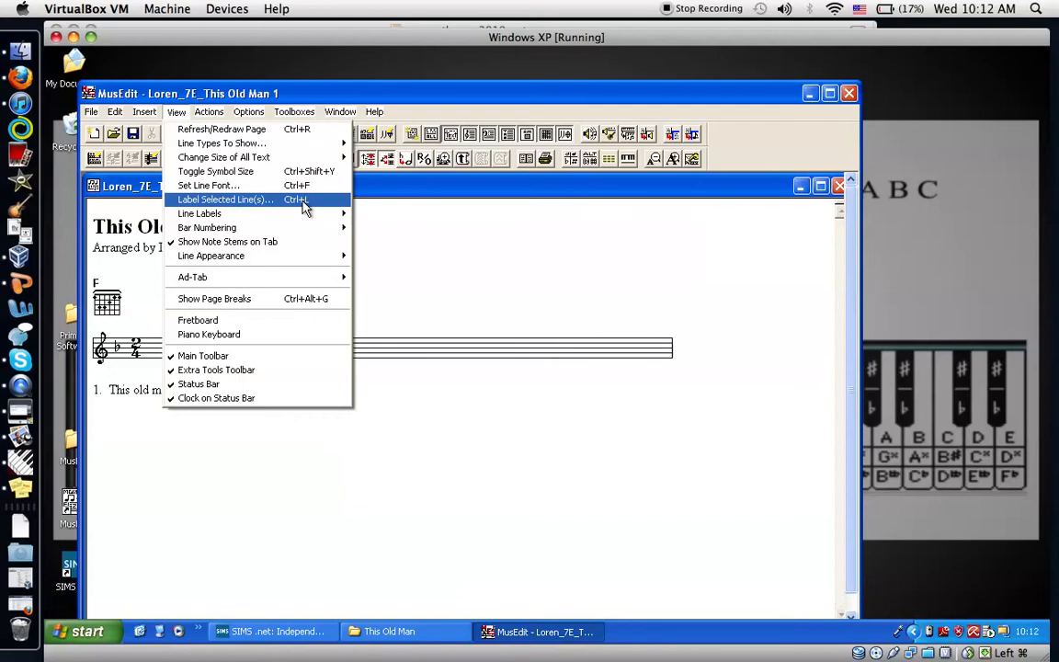
left_click(225, 200)
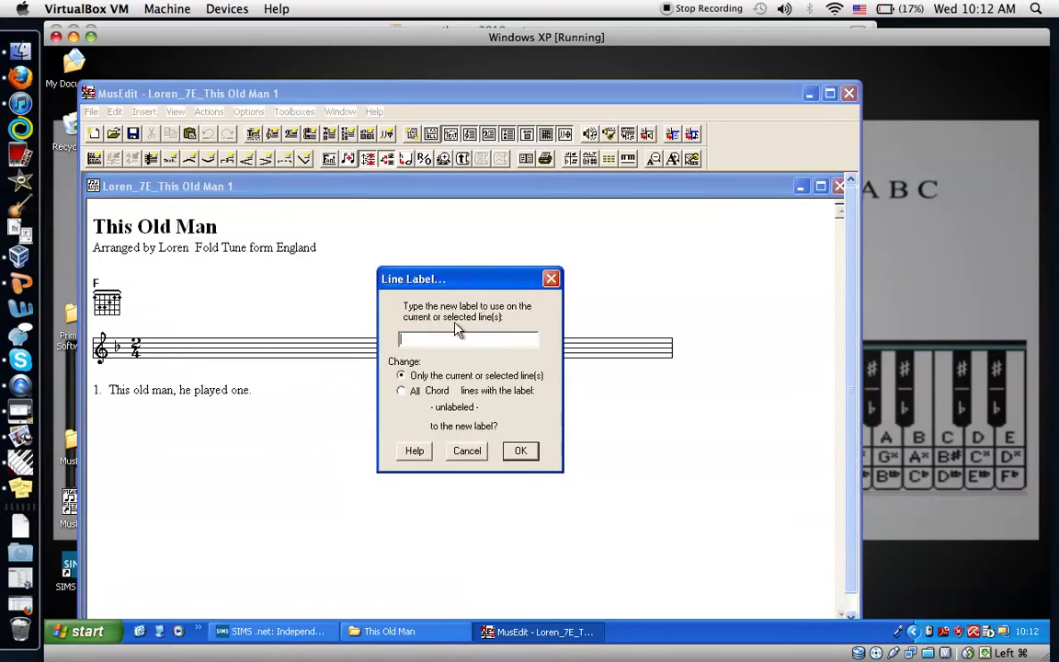
type("ch")
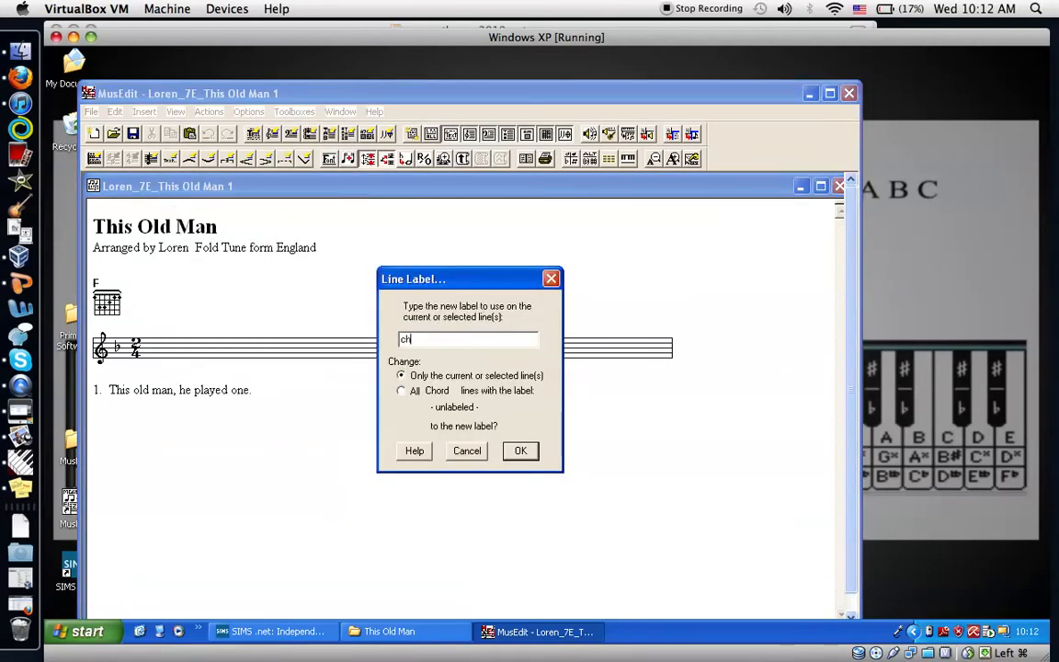
type("ords")
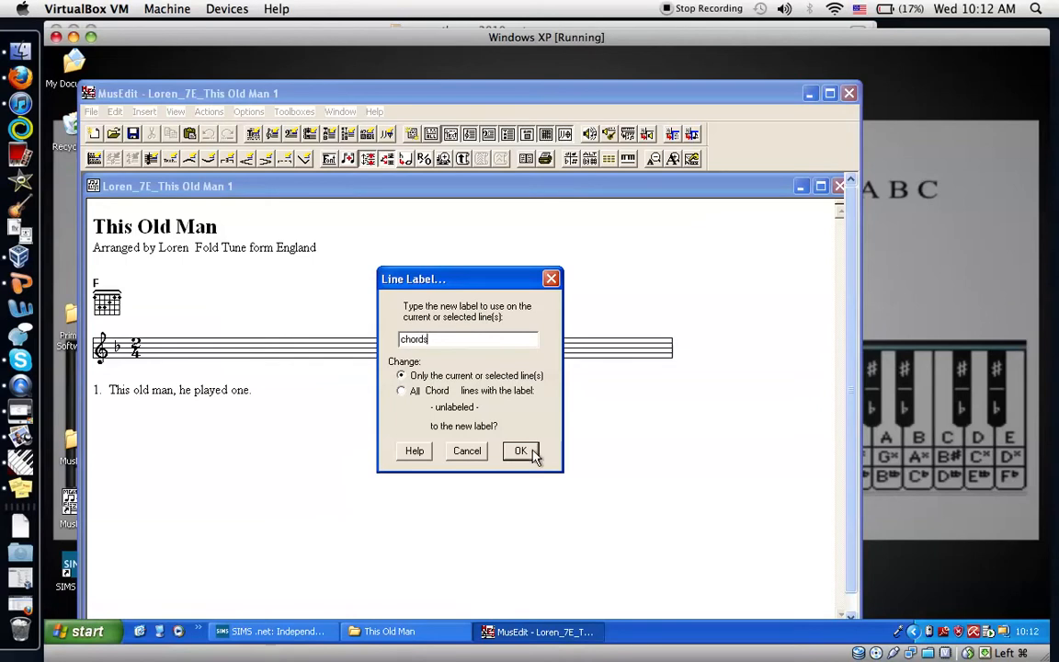
left_click(520, 450)
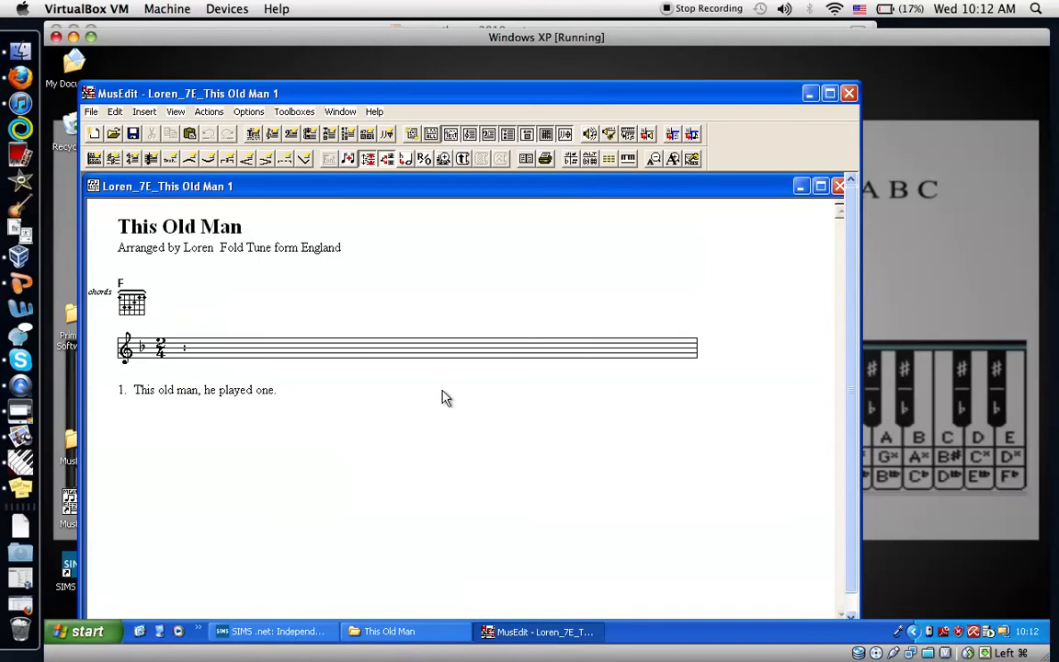
Step: Give the treble staff the line label 'melody'
left_click(176, 111)
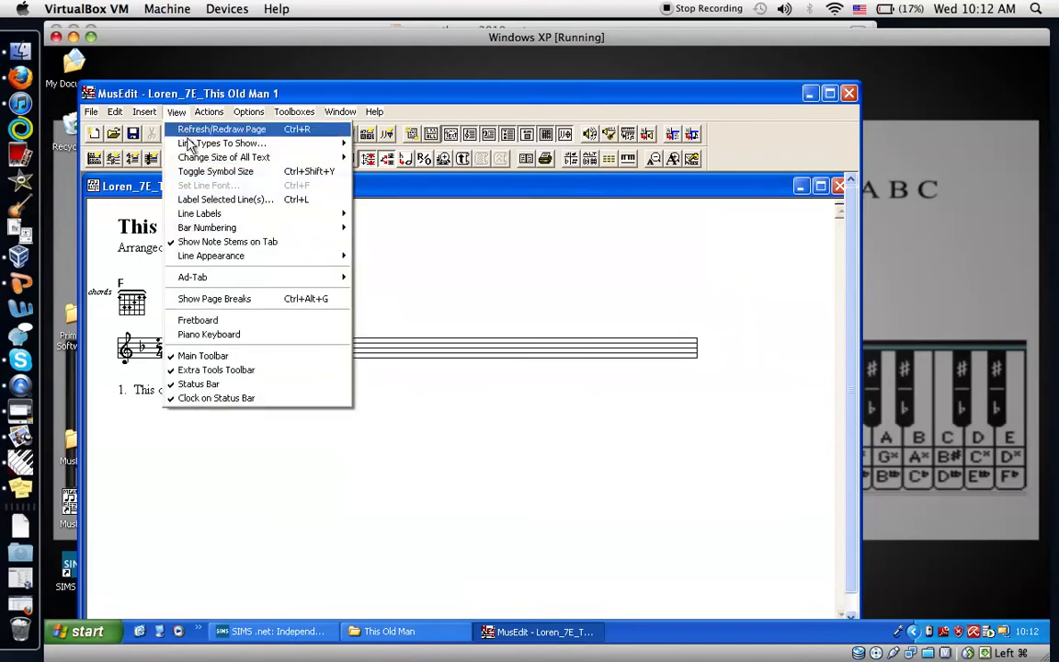
mouse_move(225, 199)
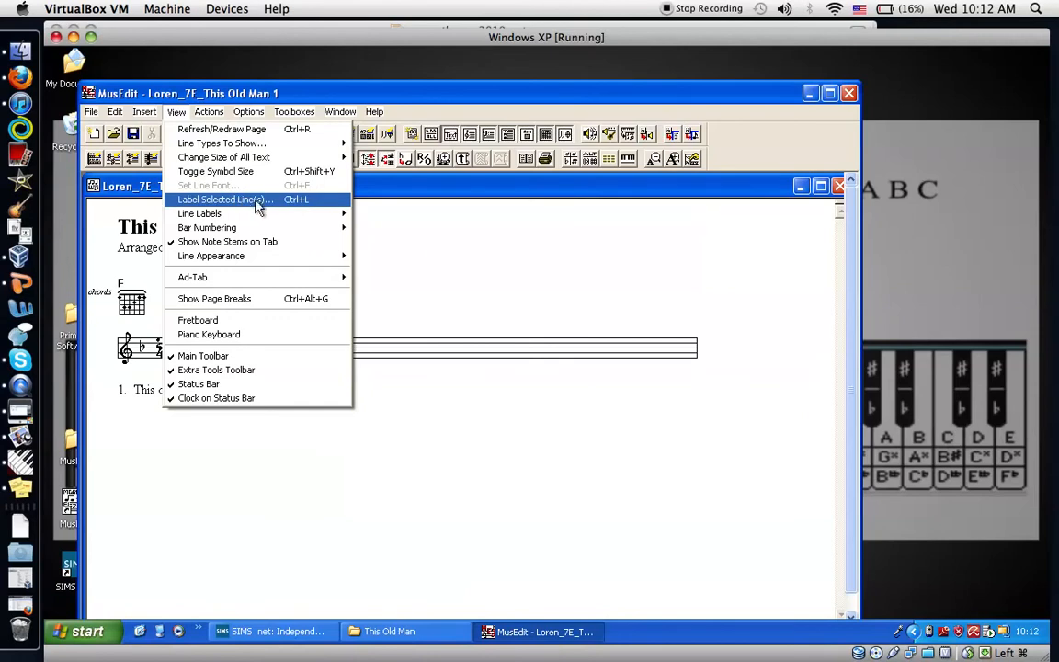
mouse_move(177, 118)
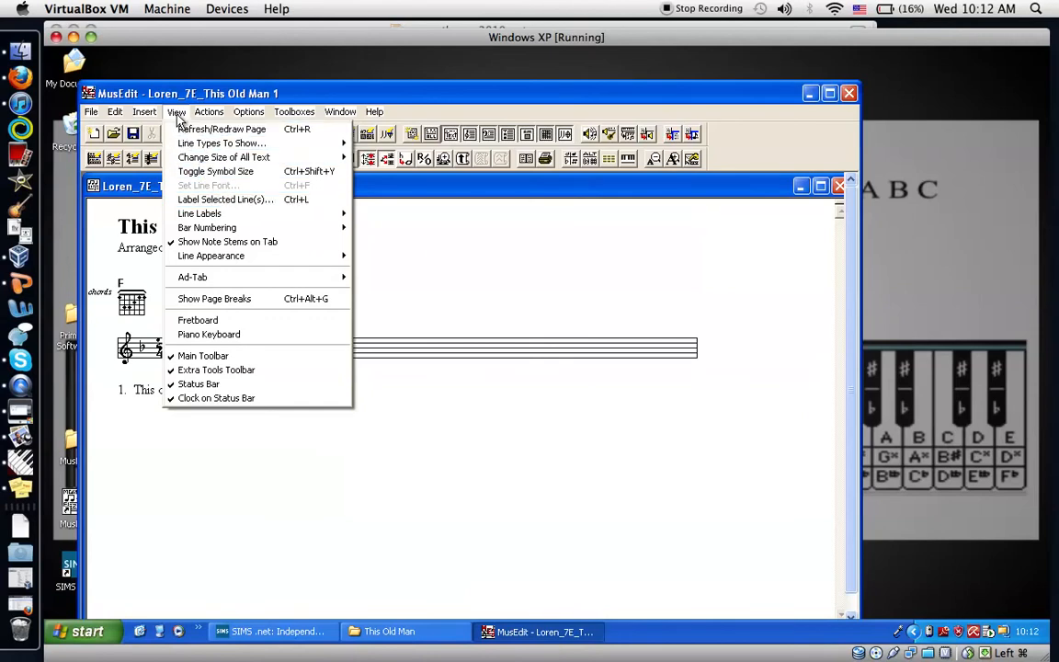
left_click(225, 200)
type("melody")
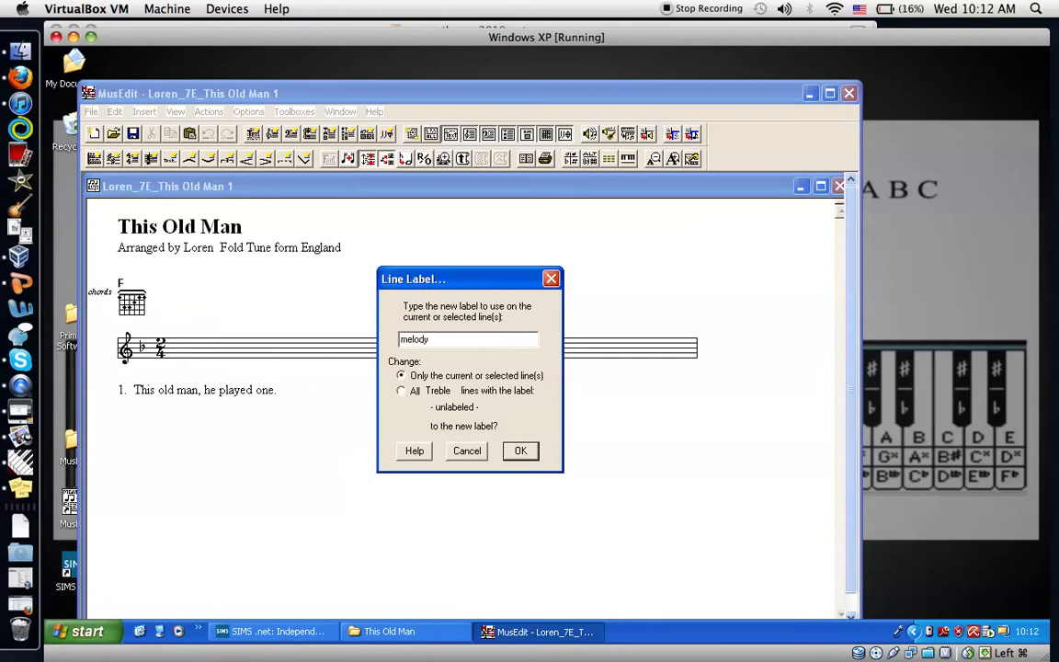
left_click(520, 450)
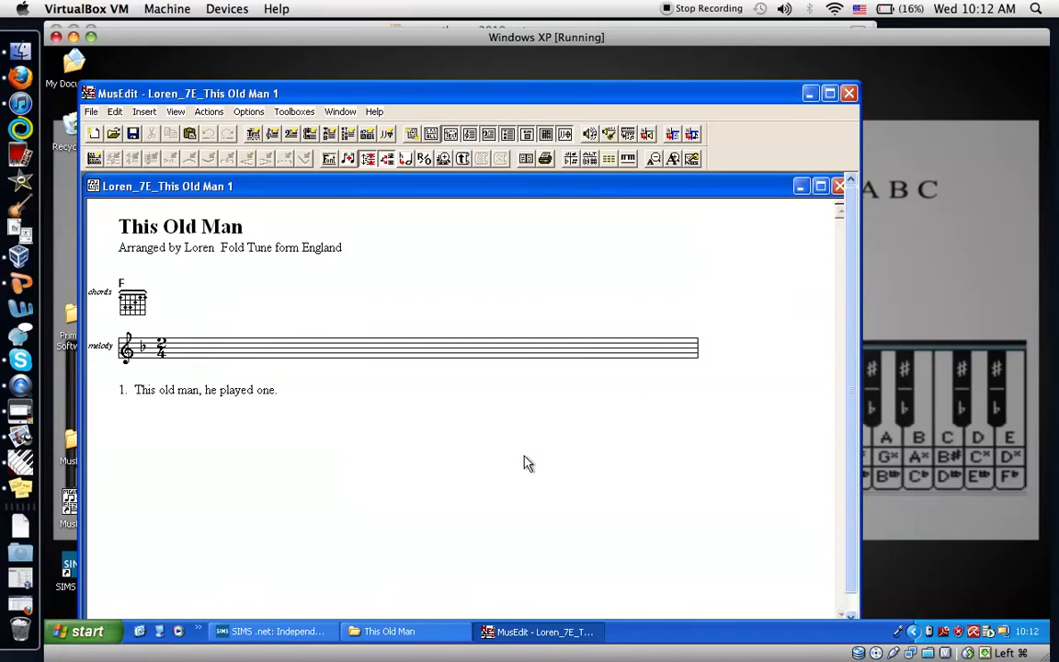
mouse_move(377, 438)
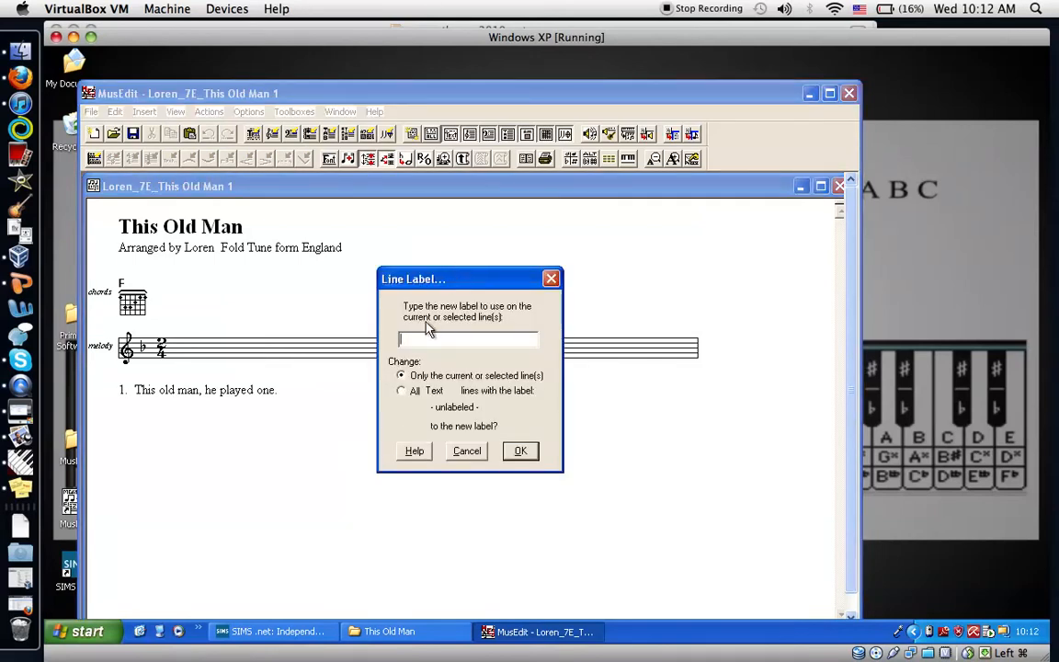
Step: Give the lyrics text line the line label 'lyric'
type("y")
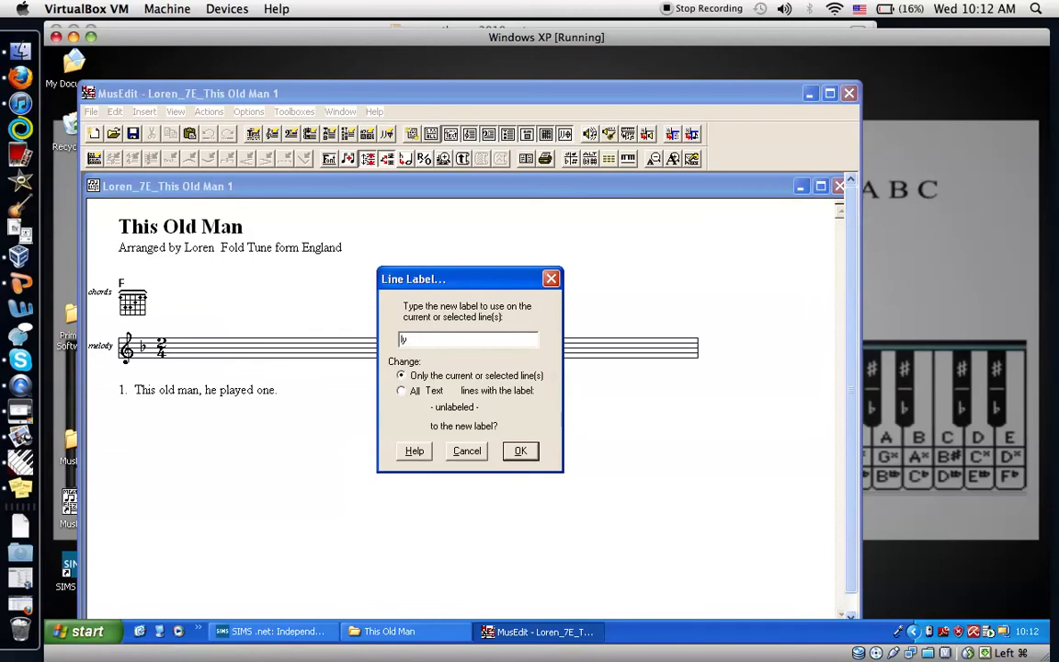
type("ric")
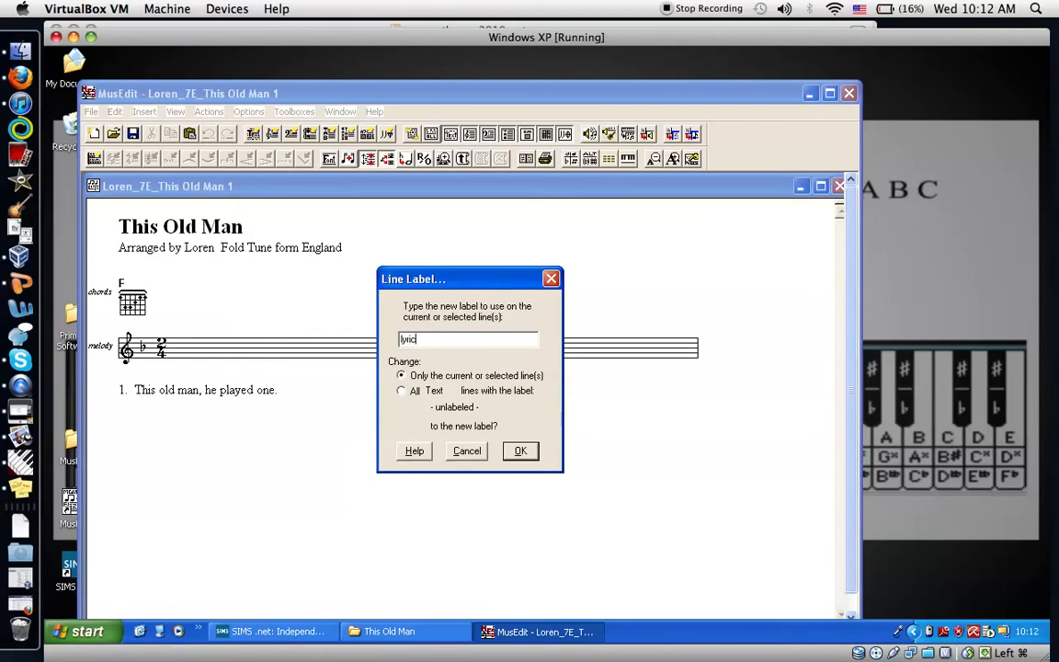
left_click(520, 450)
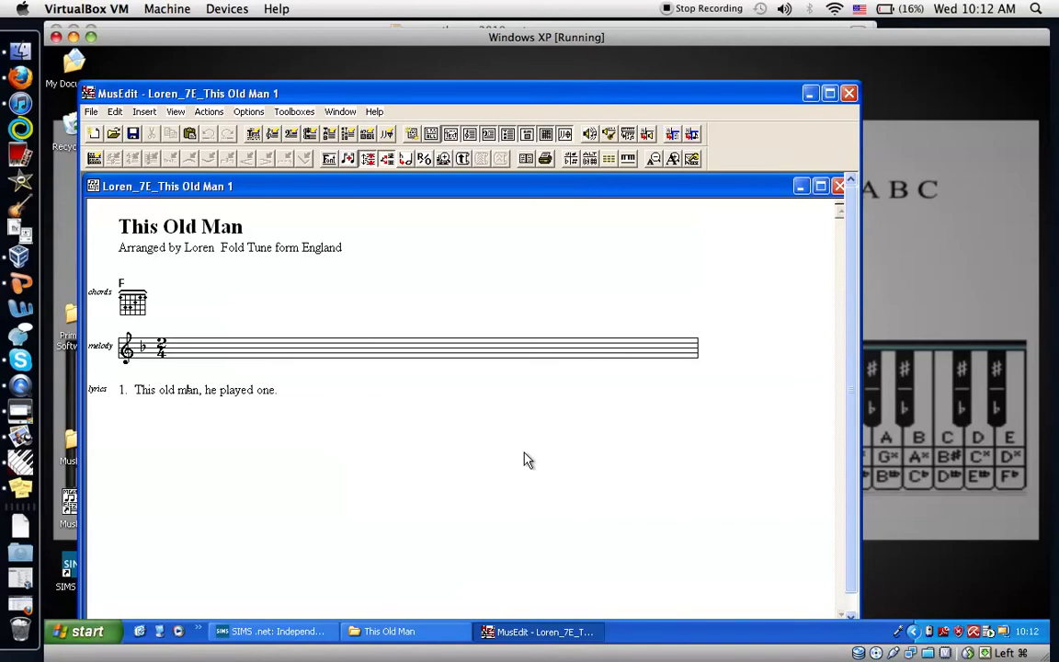
Step: Select from the melody line up through the chords line, covering all three lines
left_click(198, 390)
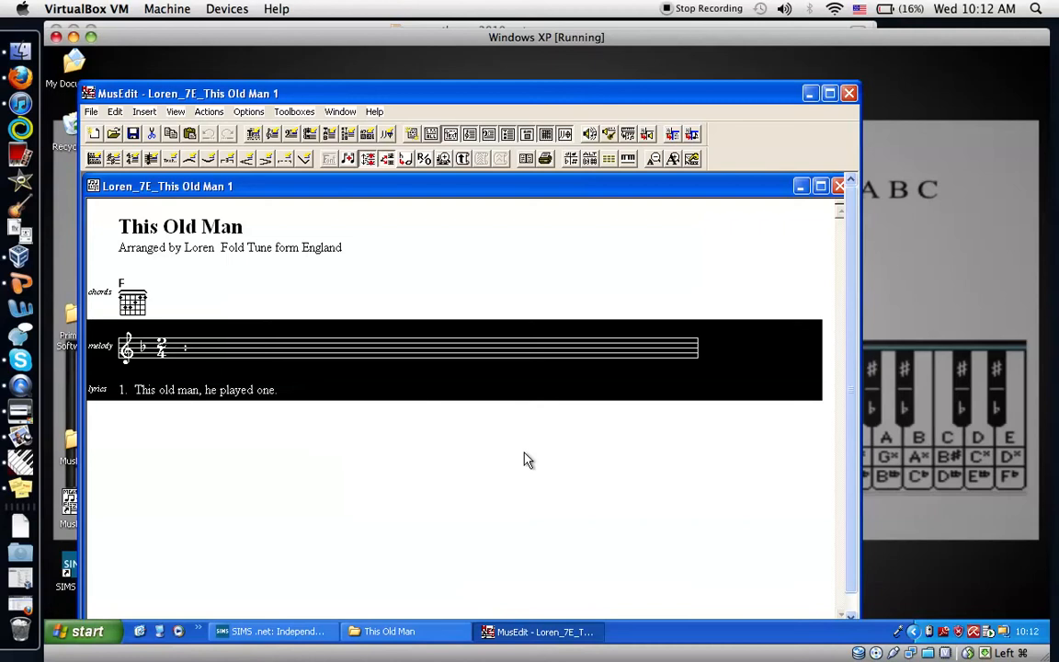
left_click(193, 294)
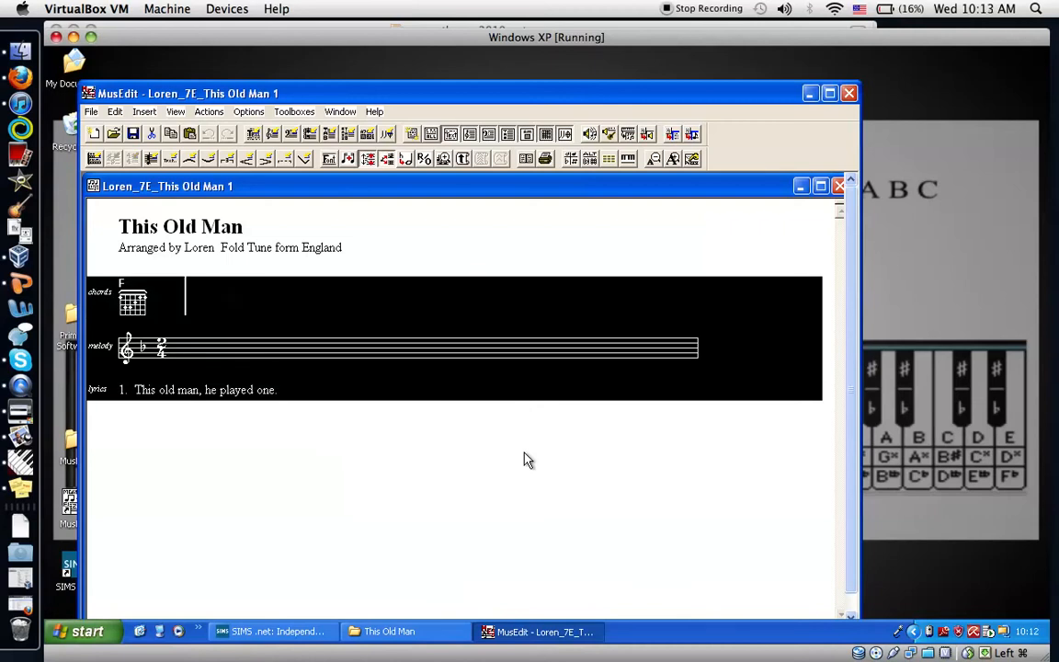
mouse_move(243, 283)
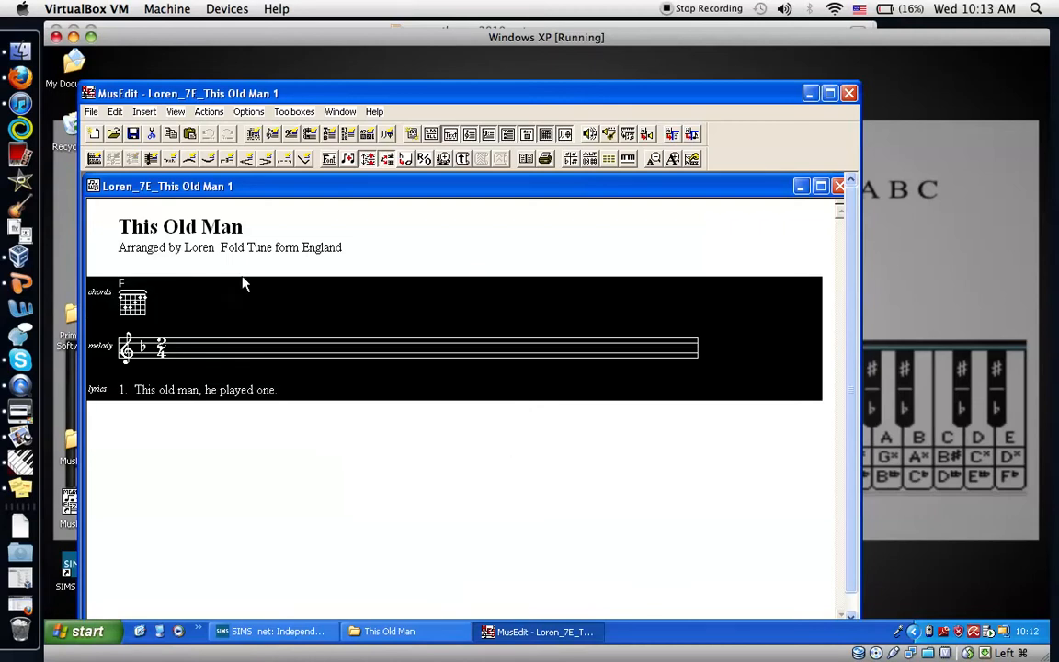
mouse_move(95, 158)
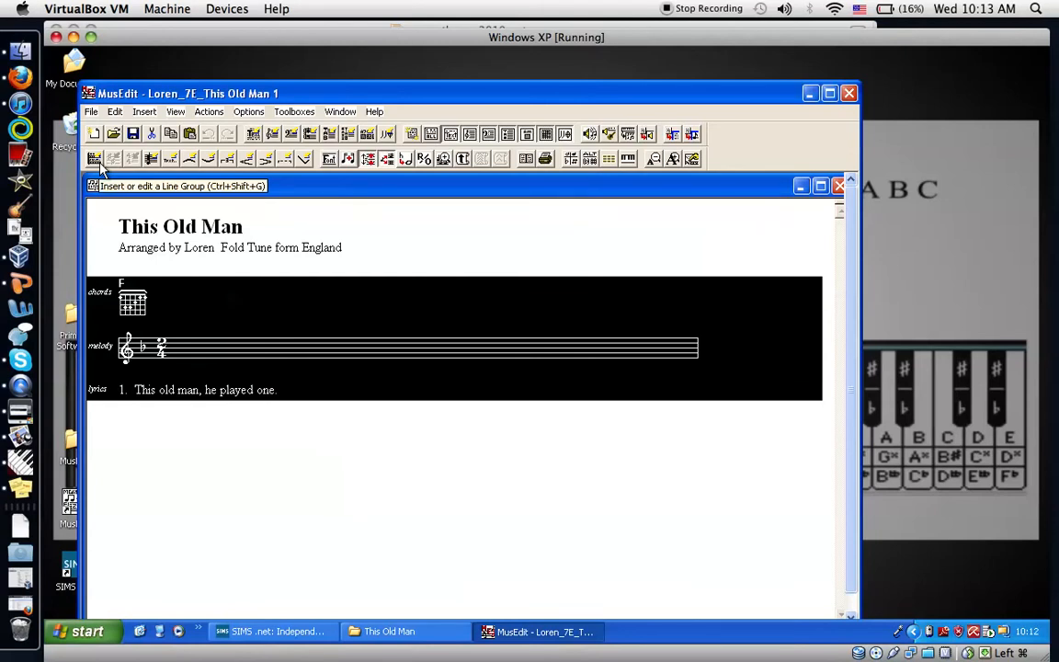
left_click(184, 297)
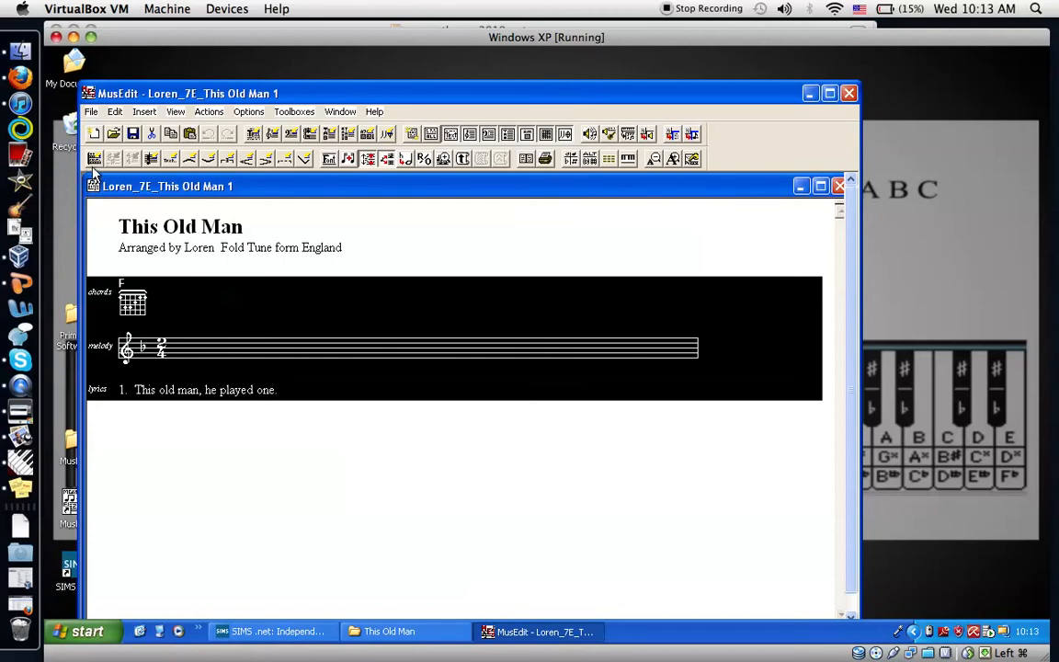
mouse_move(94, 158)
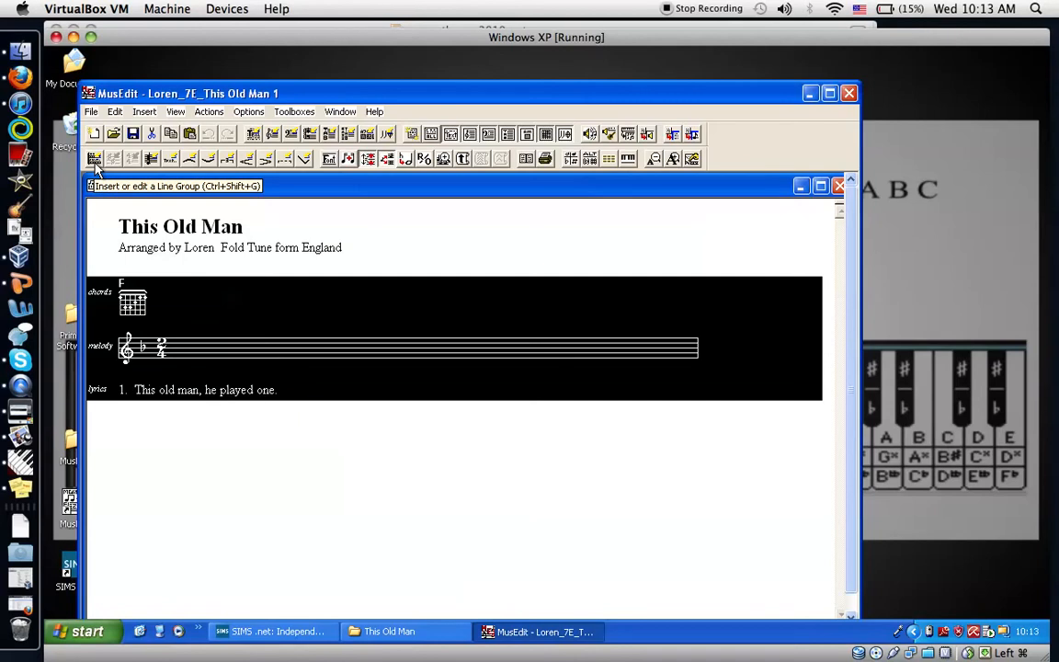
Step: Create a line group bracketing lines 1–3: chords, melody and lyrics
left_click(95, 158)
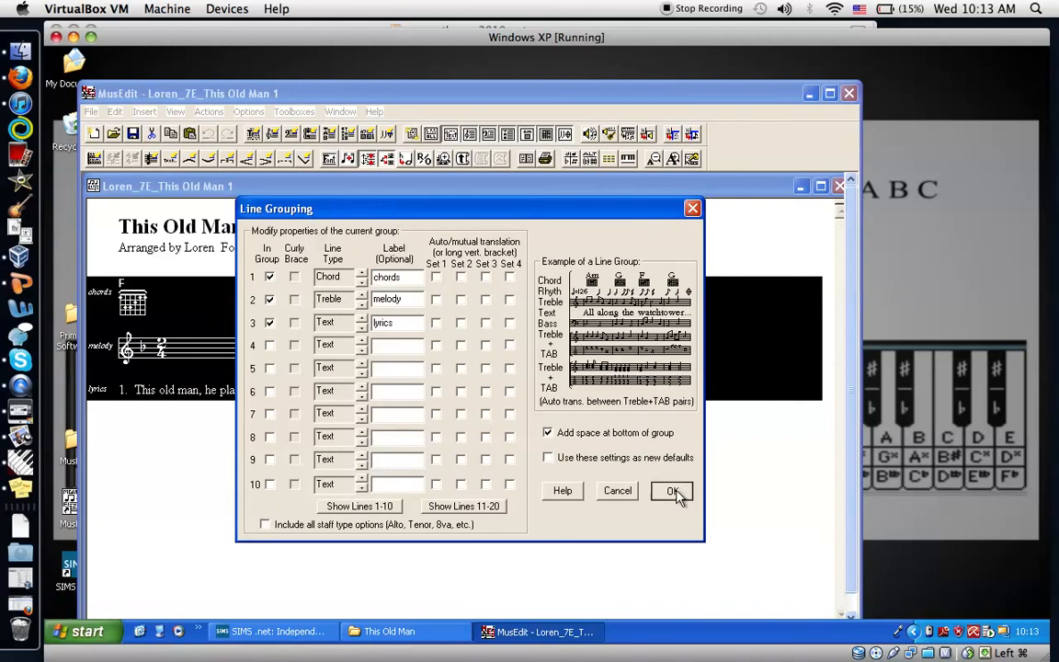
left_click(672, 490)
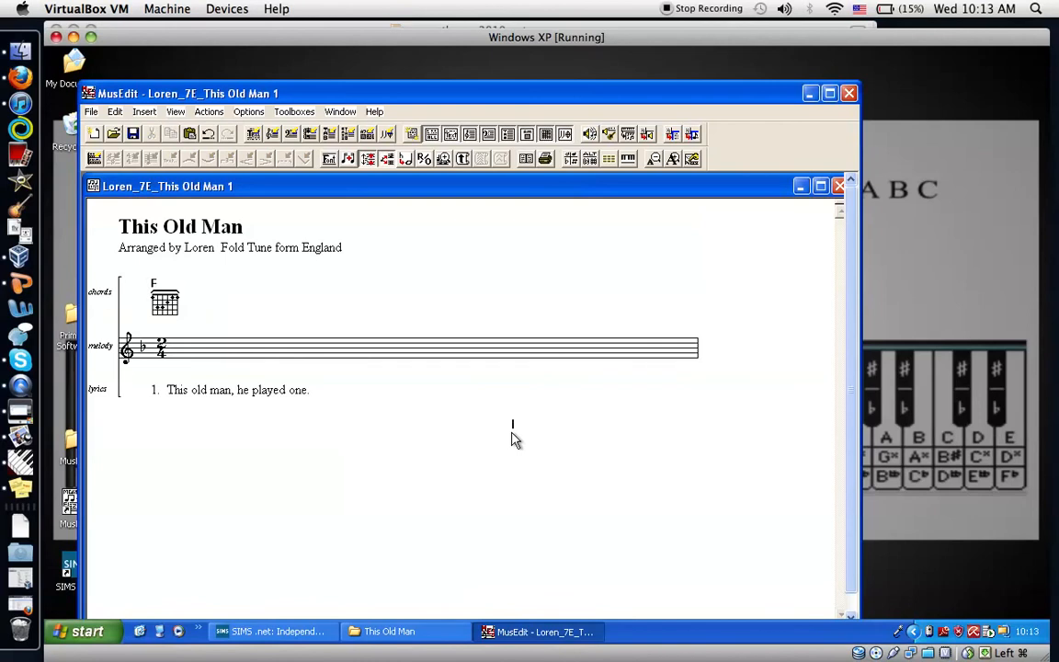
mouse_move(263, 278)
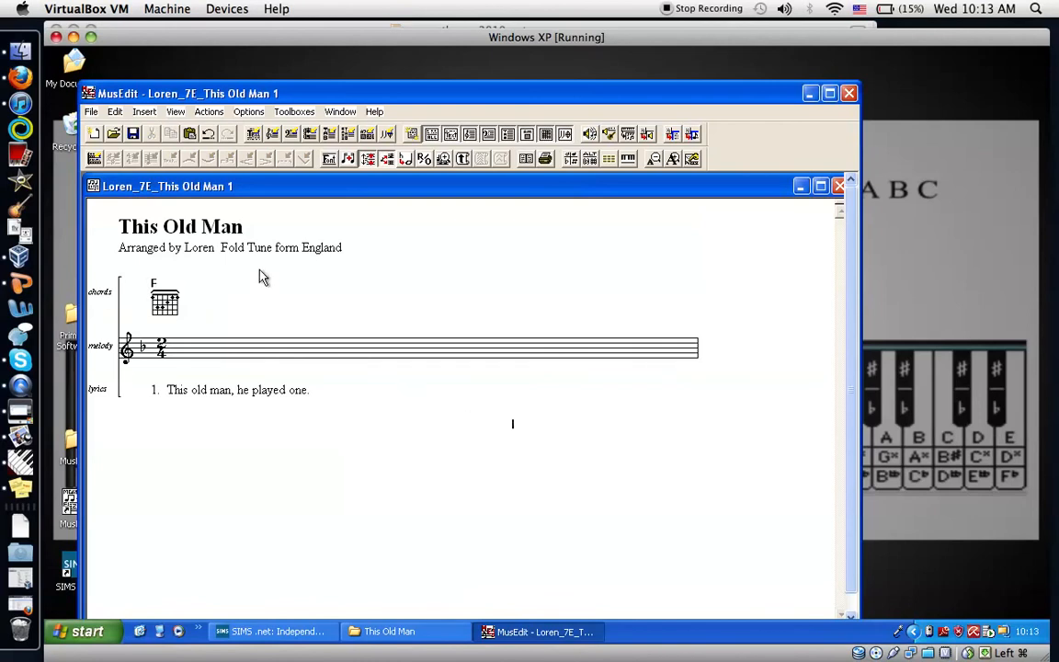
mouse_move(126, 352)
type("k")
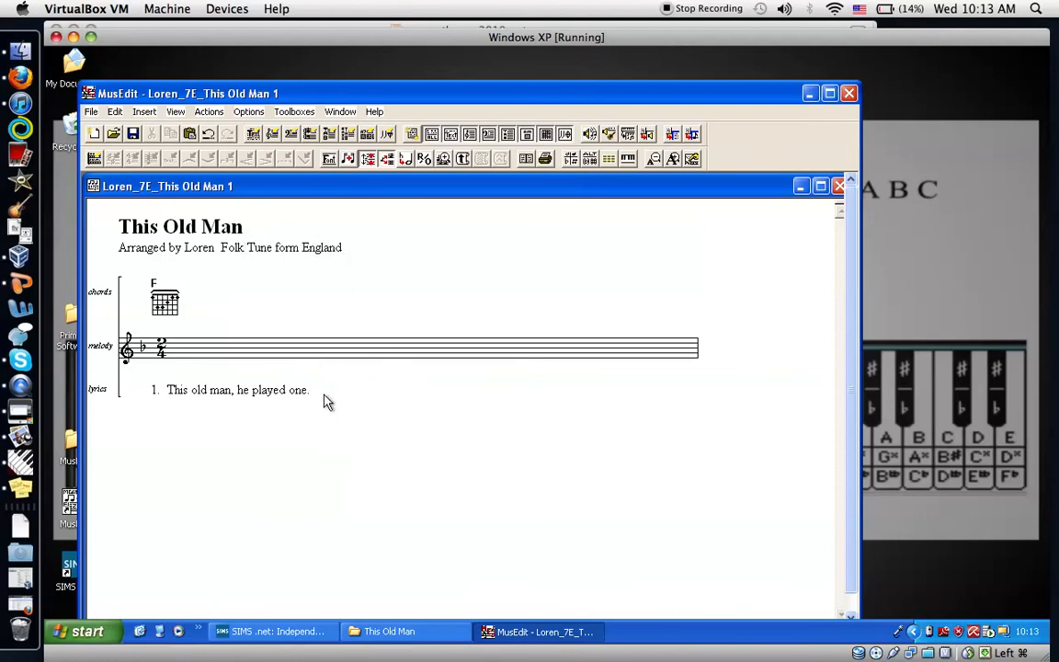
mouse_move(294, 411)
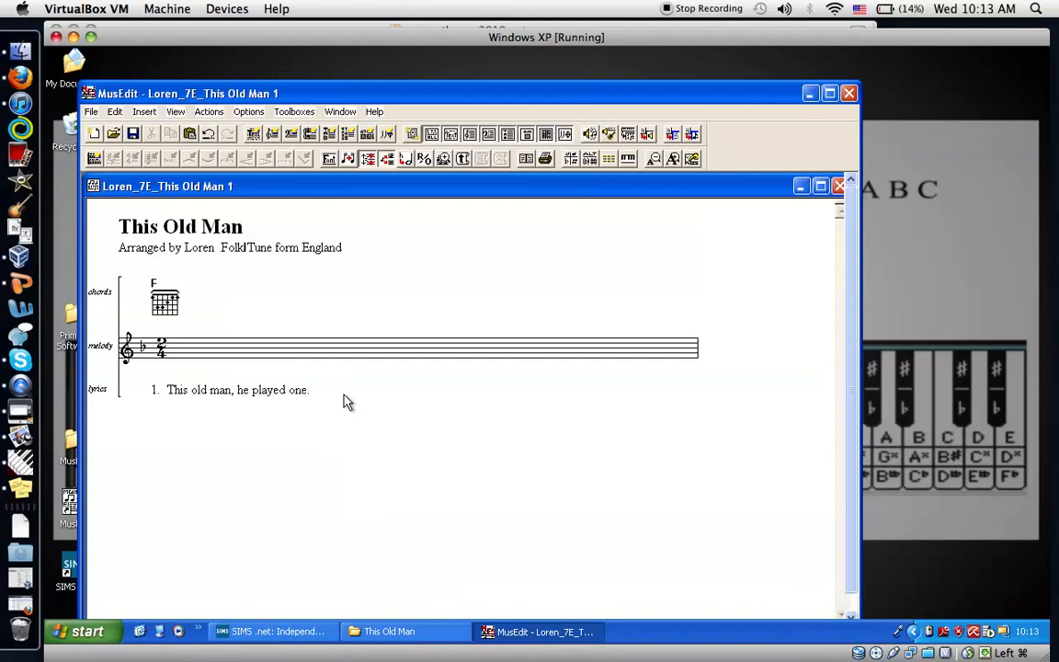
mouse_move(333, 395)
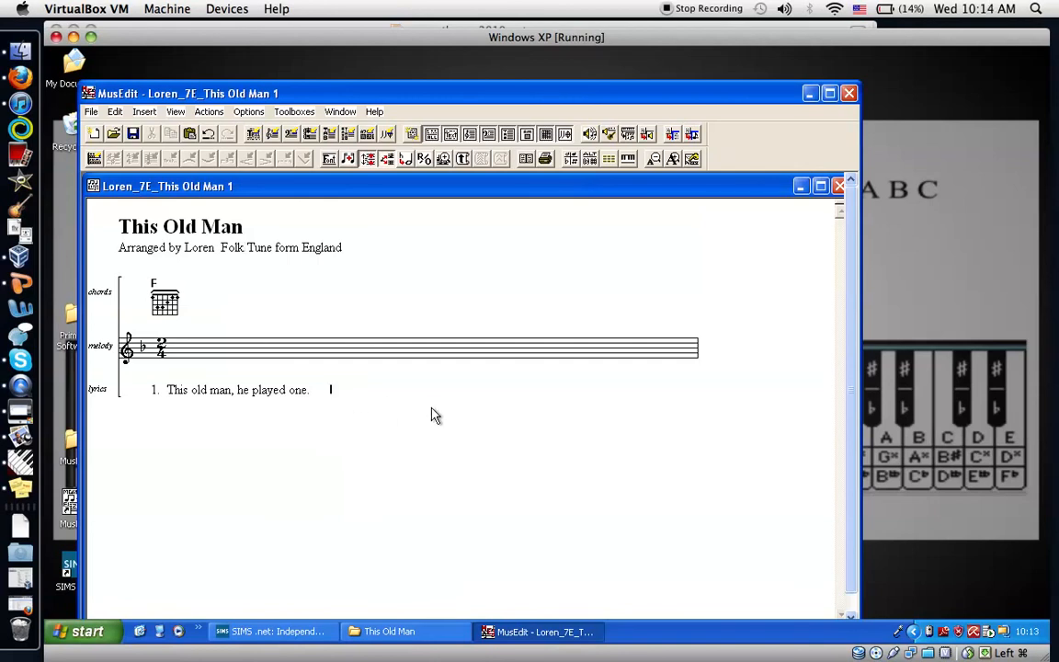
Step: Scroll down to view the empty second system, then back up to the page top
scroll("down", 3)
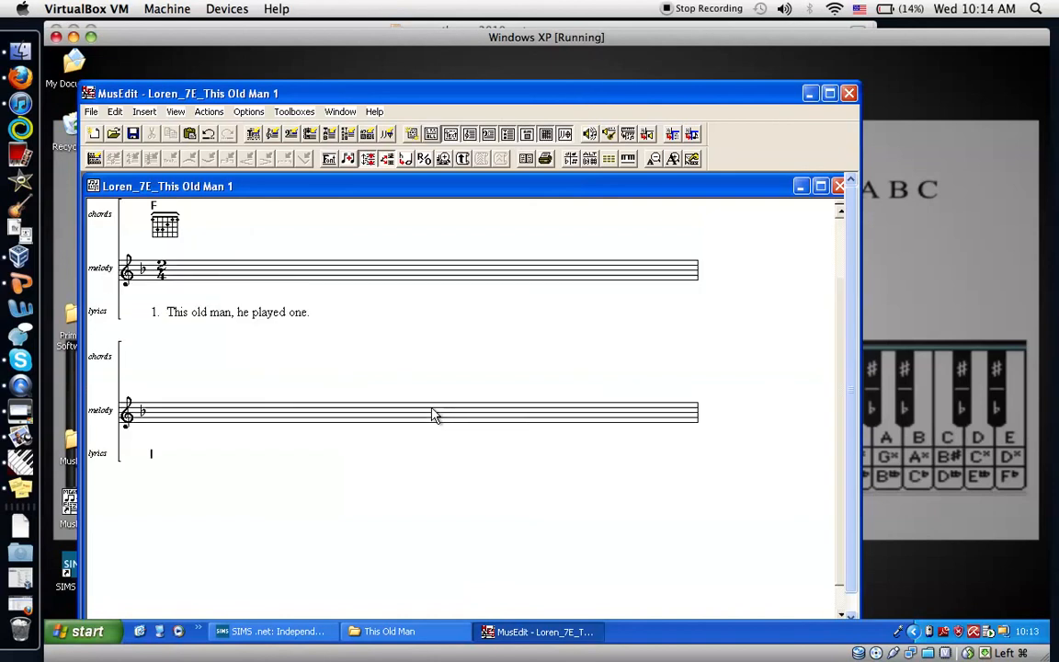
scroll("up", 3)
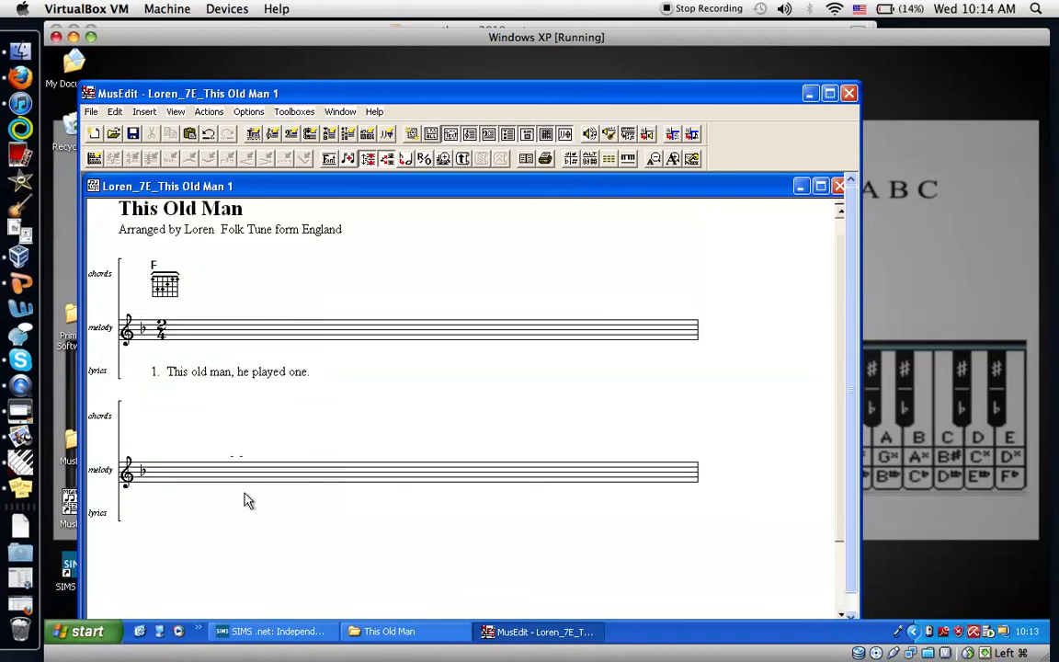
mouse_move(238, 282)
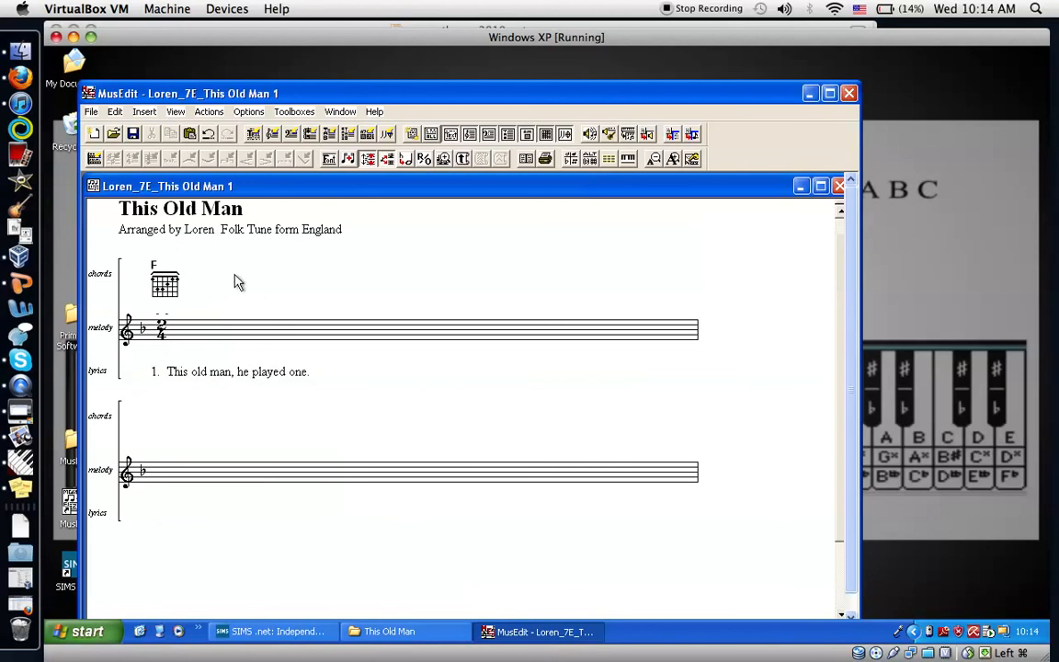
mouse_move(341, 377)
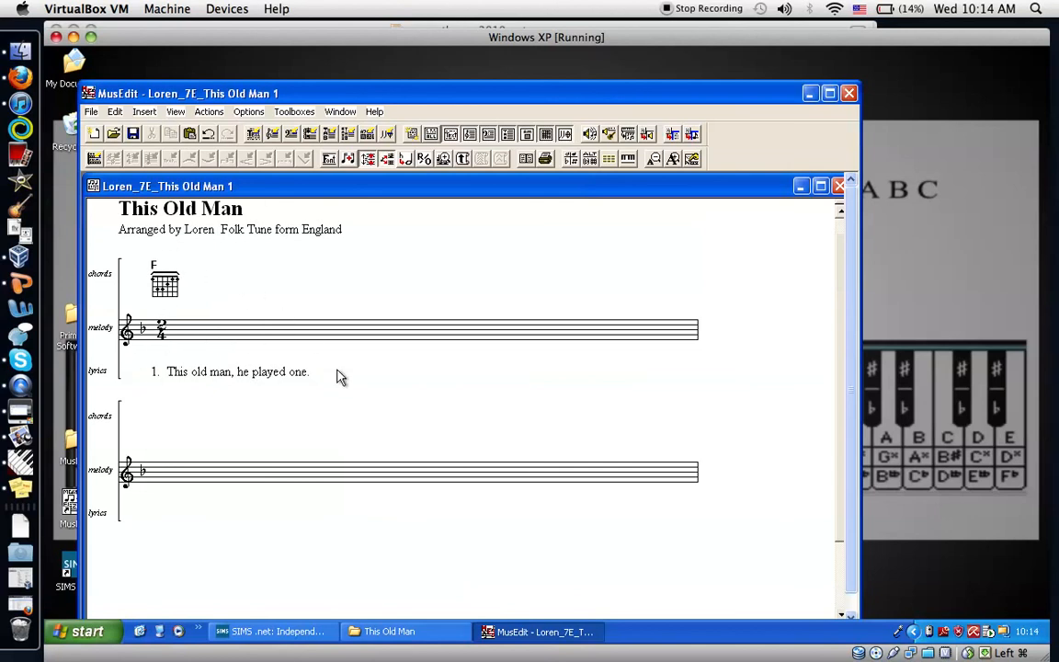
mouse_move(156, 451)
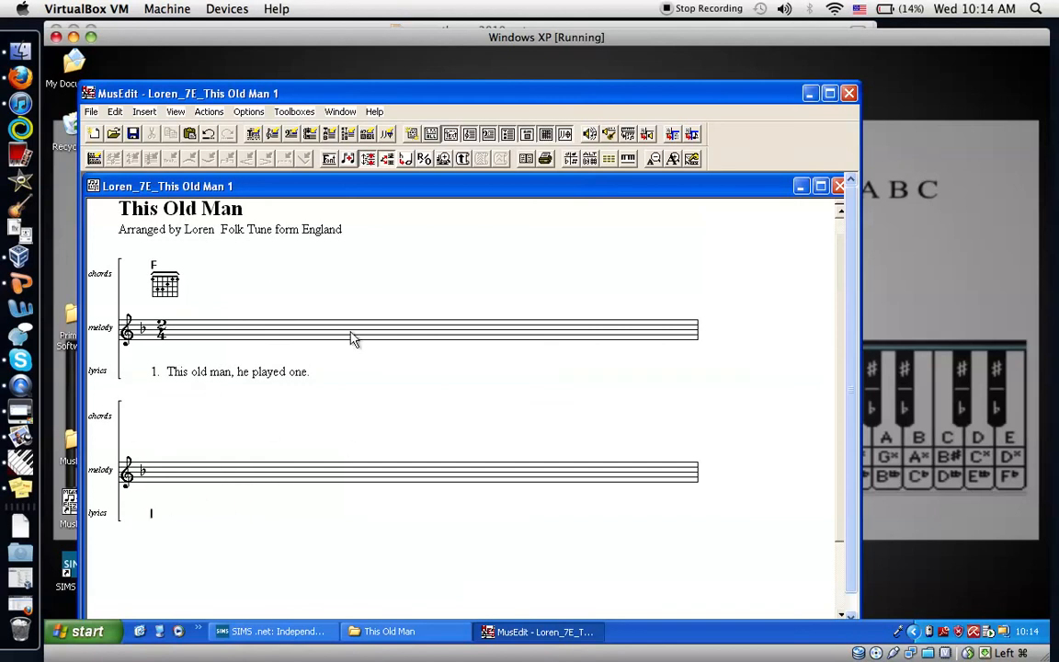
mouse_move(95, 472)
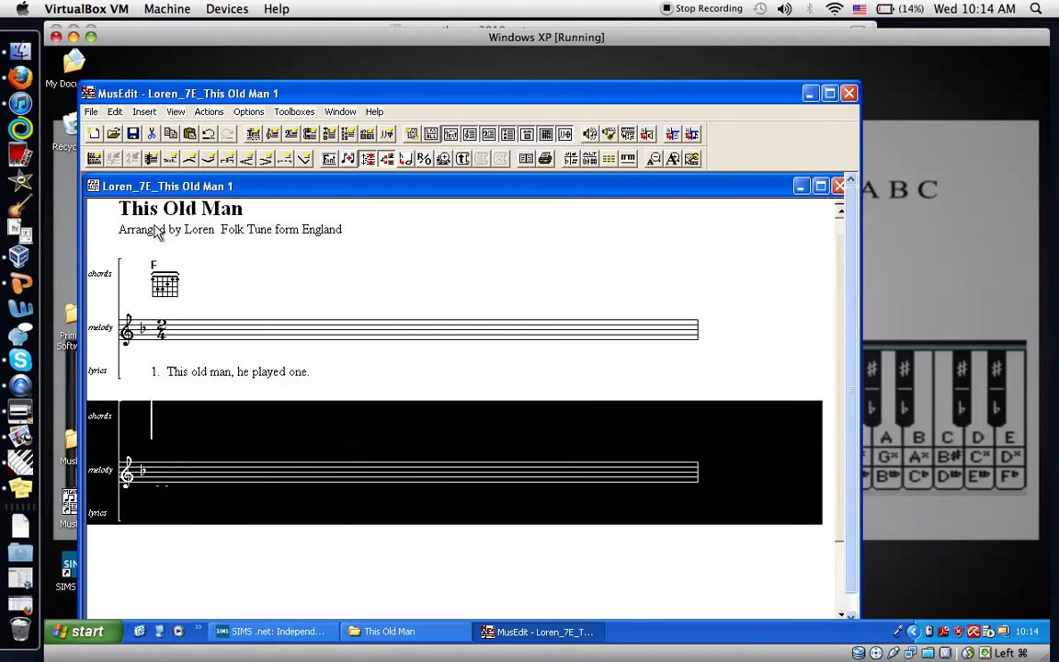
mouse_move(151, 134)
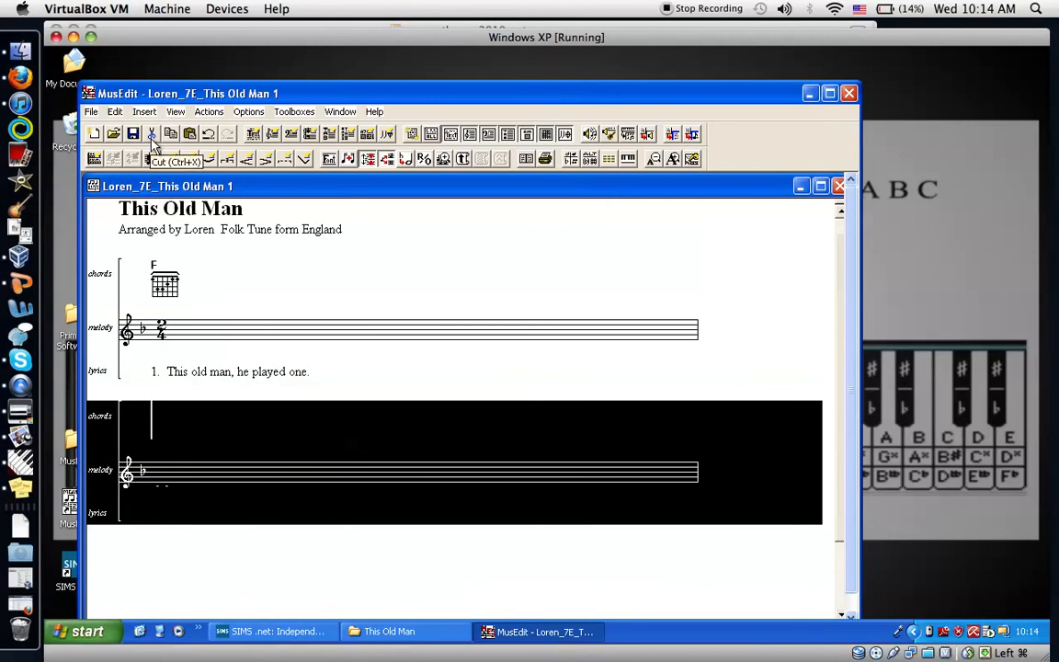
Step: Cut the empty second system from the score
left_click(152, 135)
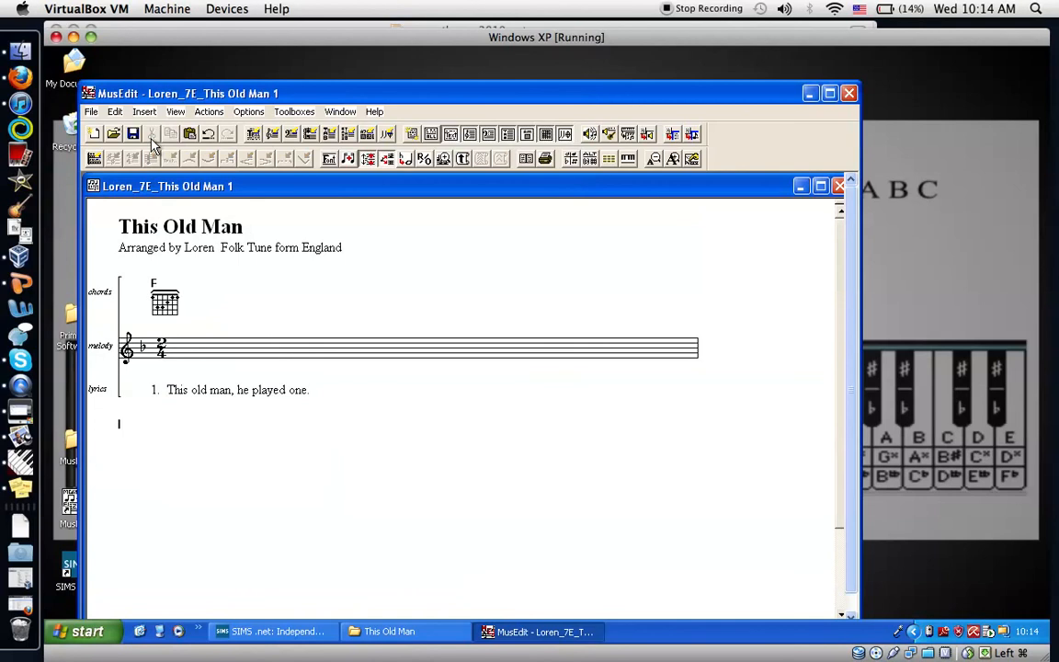
mouse_move(118, 121)
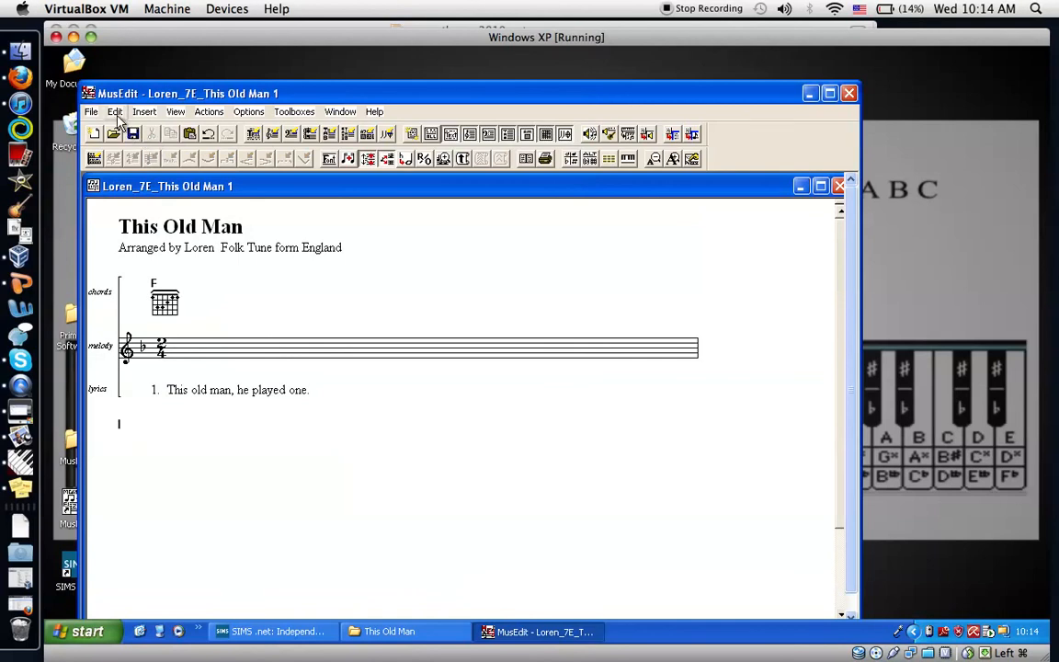
Step: Save the score over the existing This Old Man 2 file, accepting the backup warning
left_click(91, 111)
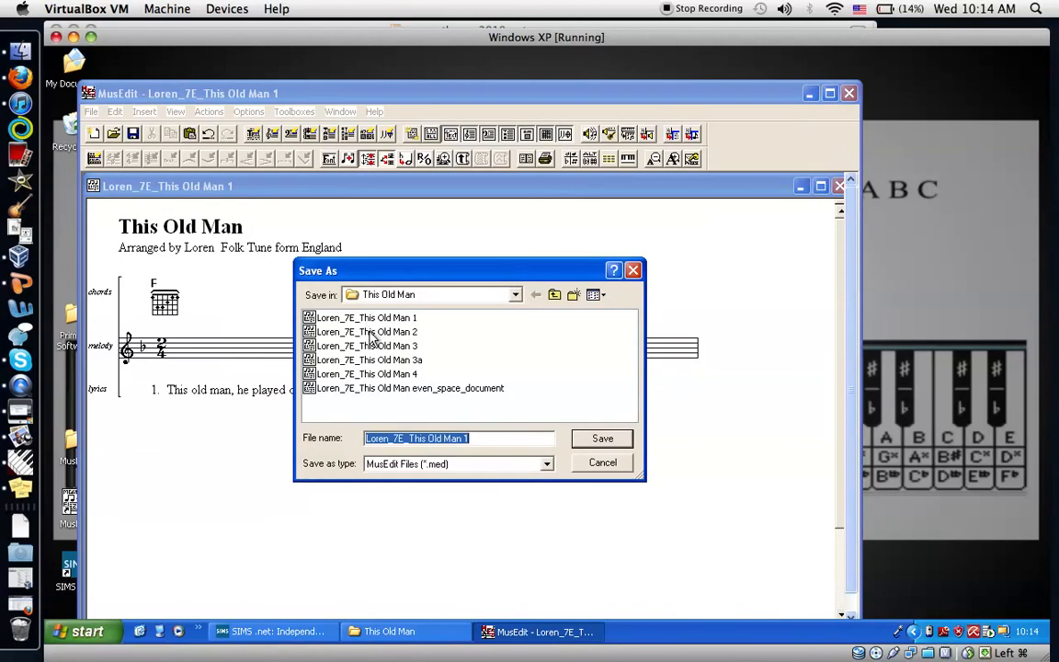
left_click(366, 332)
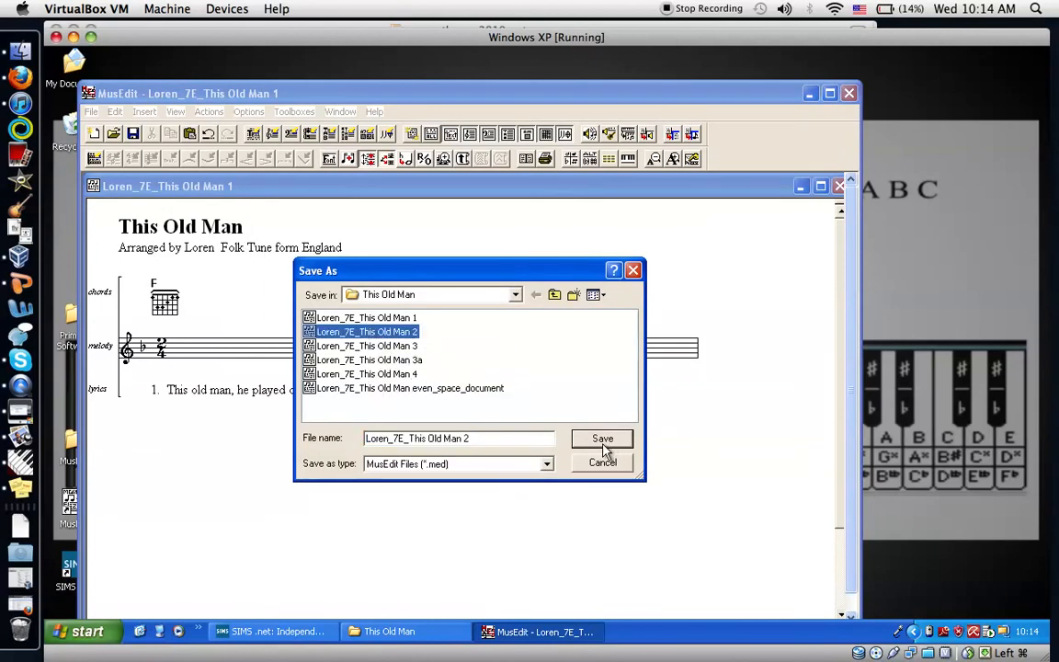
mouse_move(396, 440)
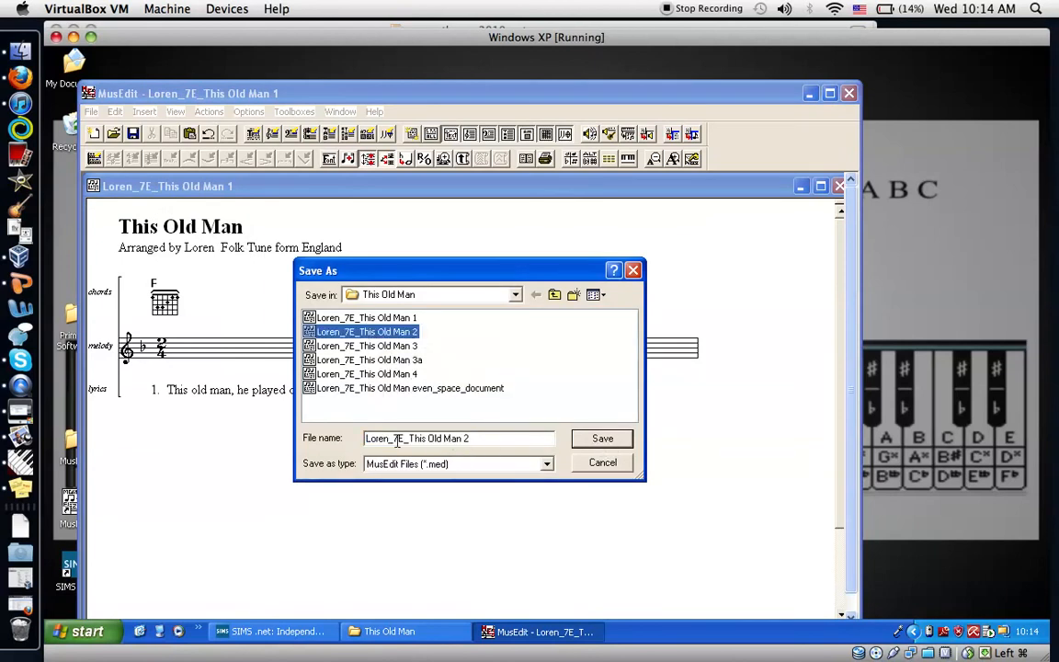
mouse_move(603, 438)
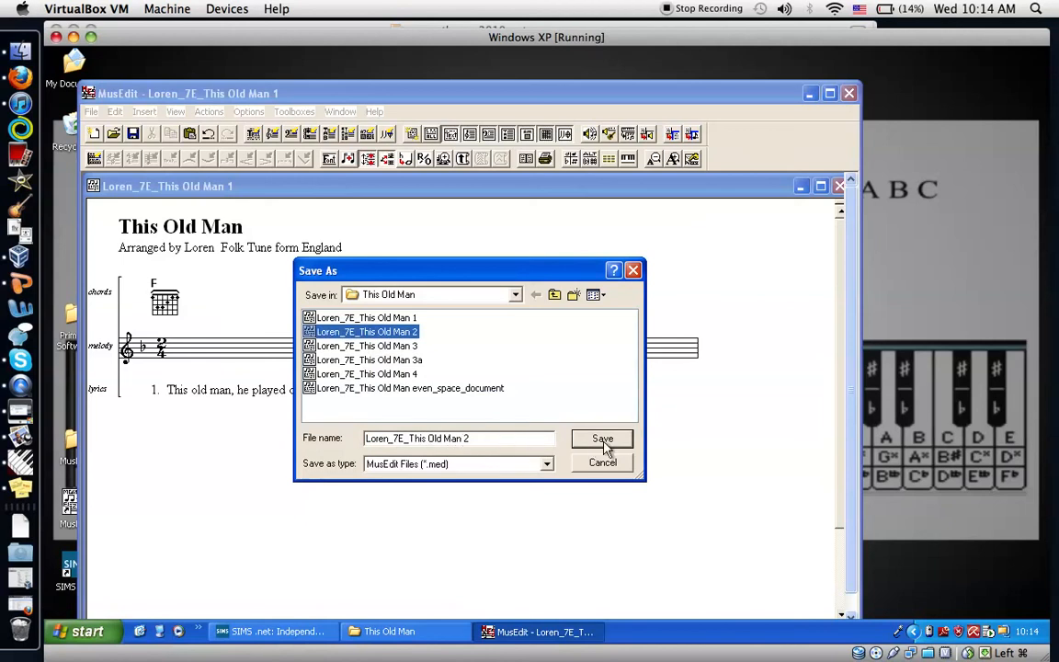
left_click(602, 439)
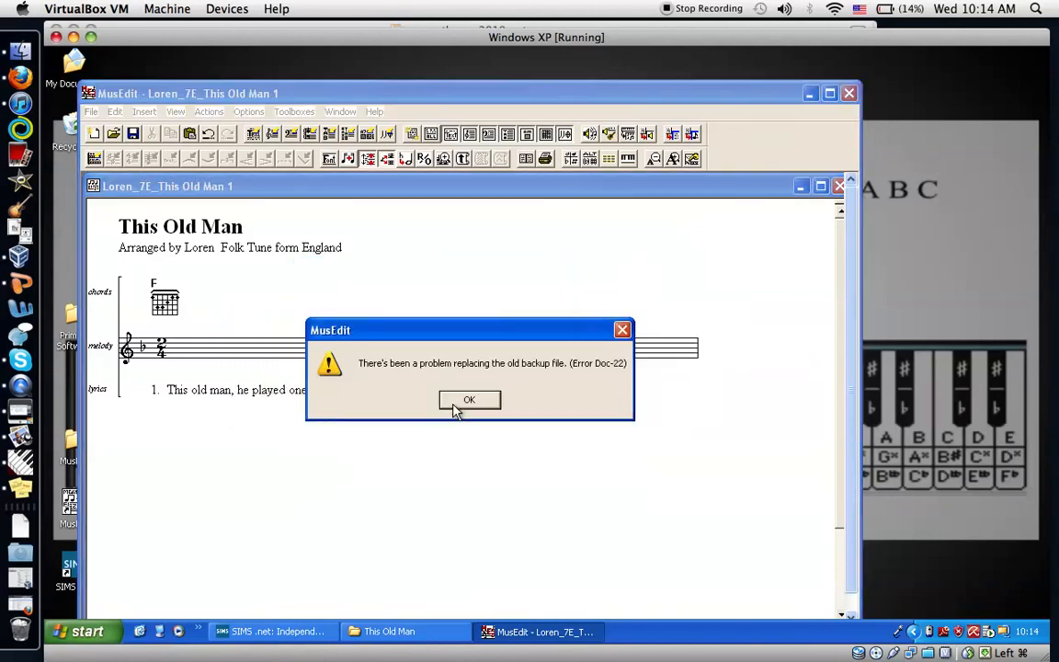
left_click(469, 399)
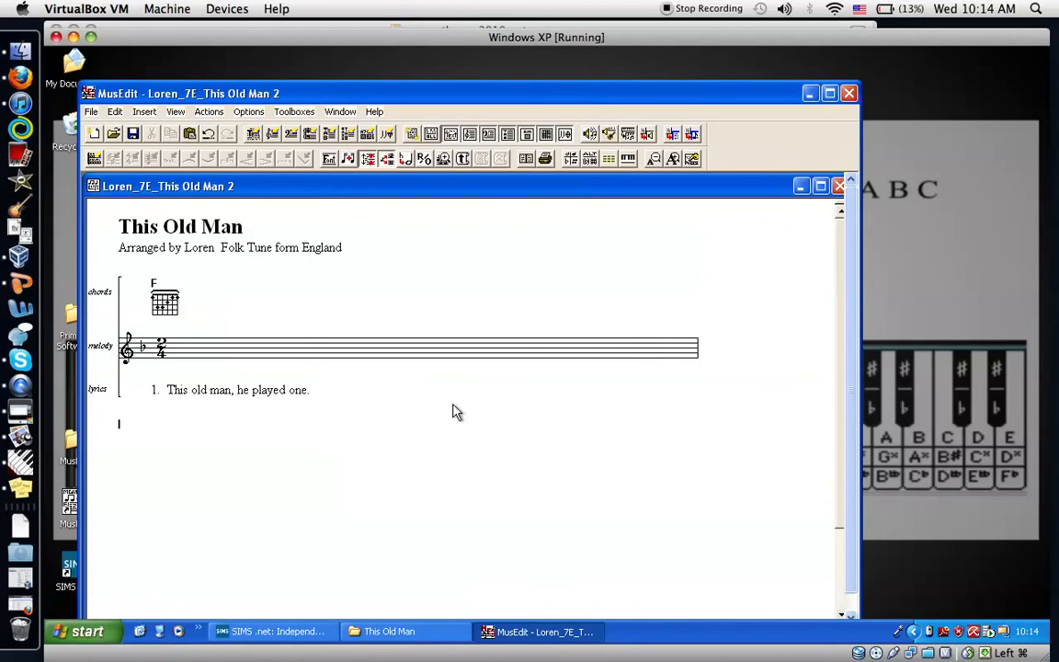
mouse_move(669, 26)
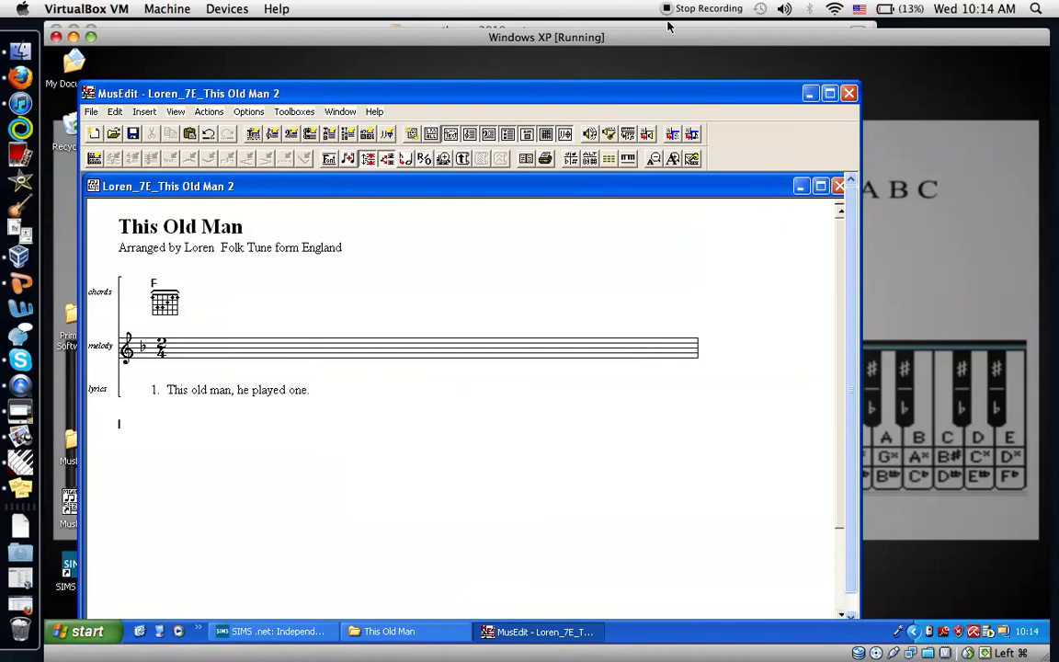